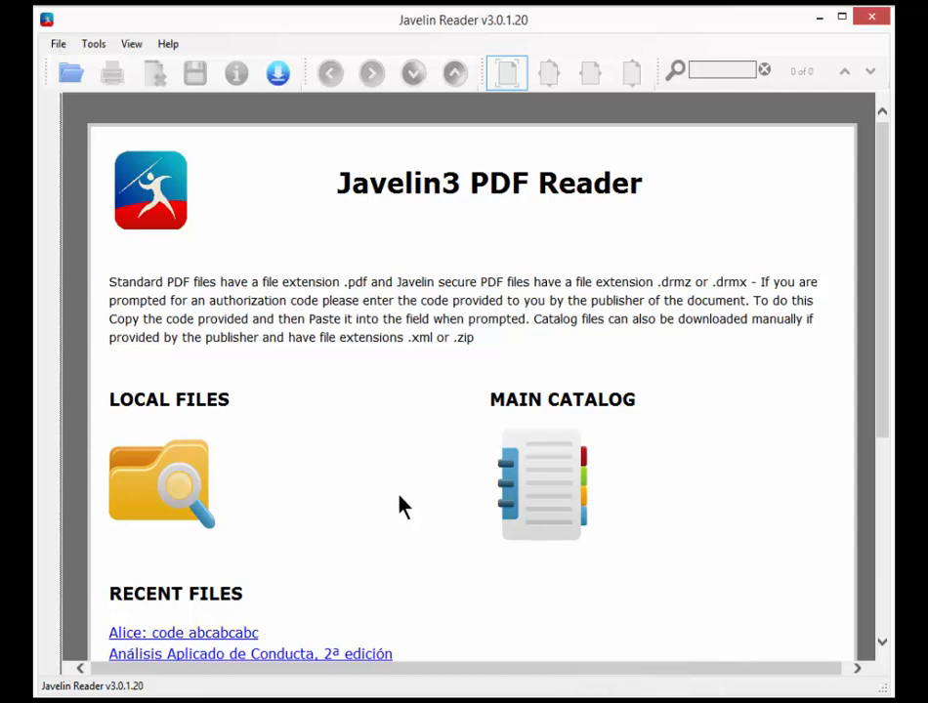
pyautogui.moveTo(560, 482)
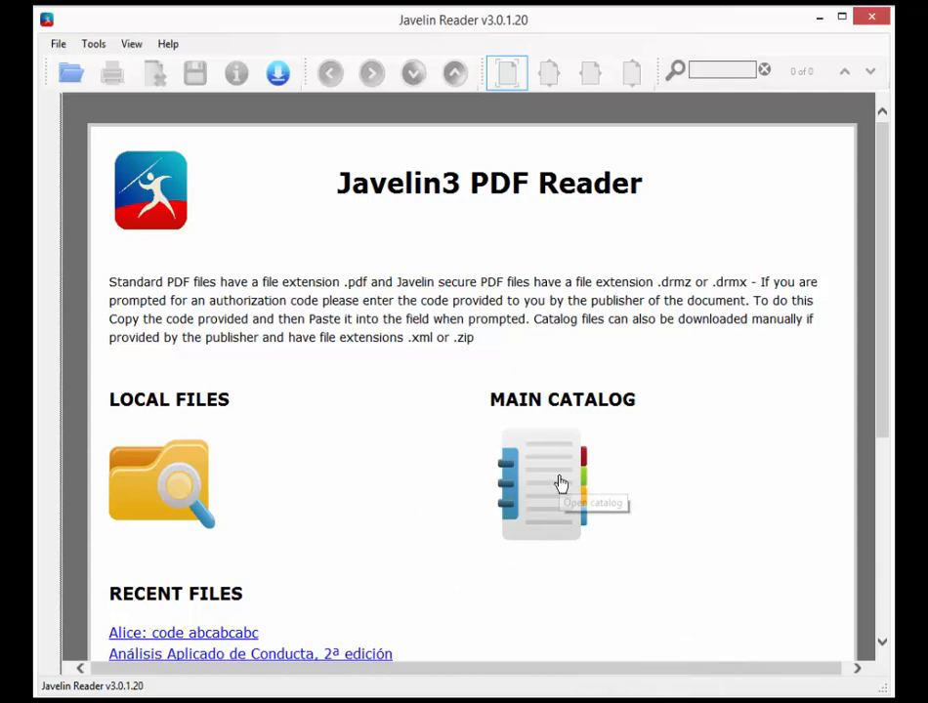
# Open the main catalog and double-click the Alice in Wonderland cover to request authorization
pyautogui.click(542, 484)
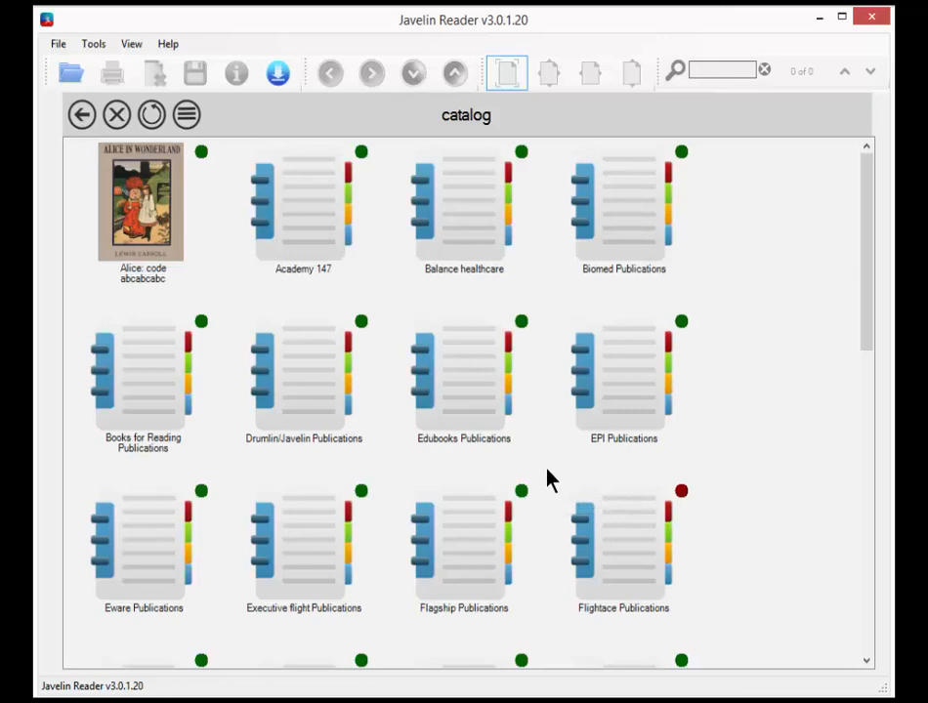
pyautogui.moveTo(161, 235)
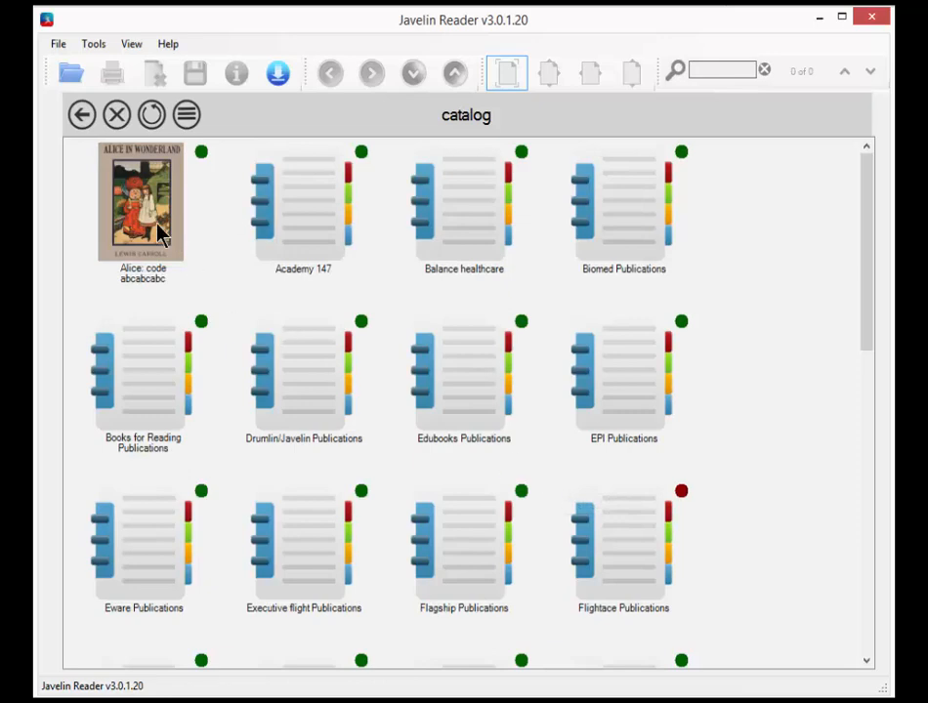
pyautogui.doubleClick(142, 201)
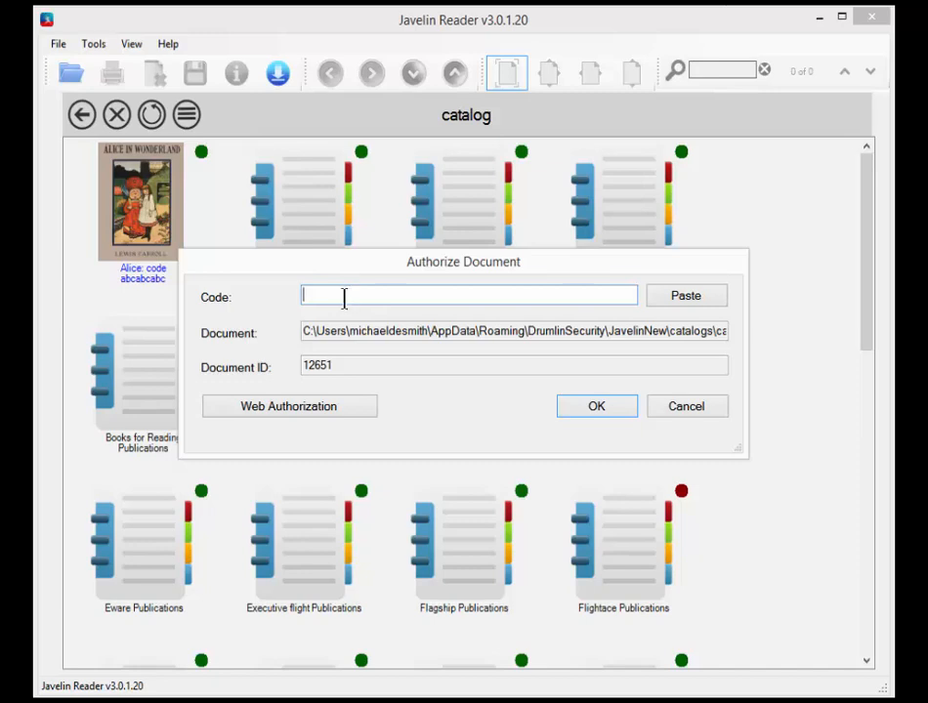
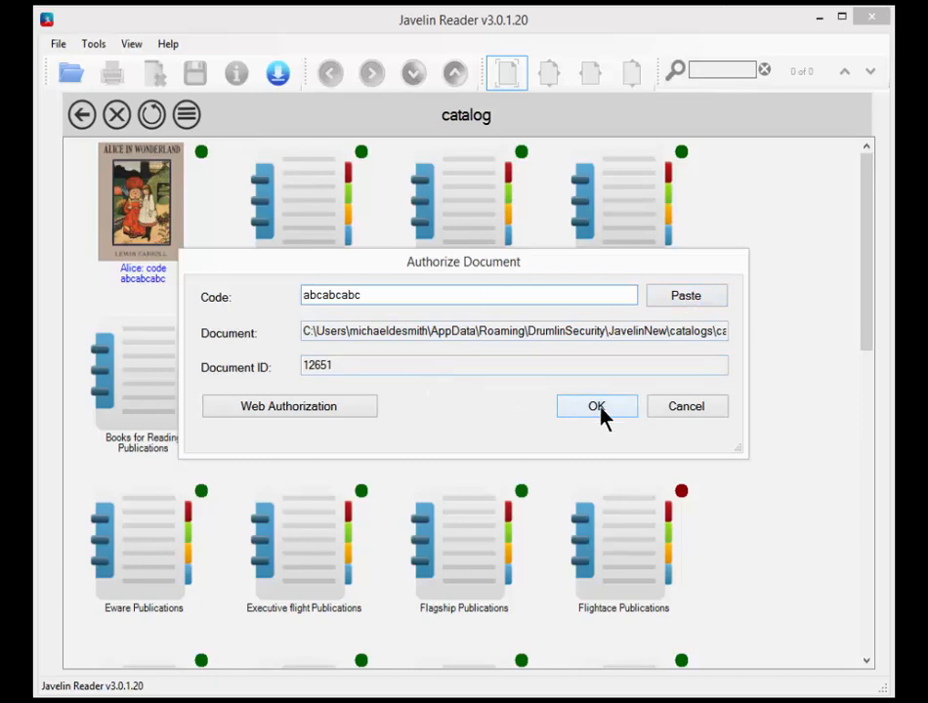
pyautogui.click(597, 407)
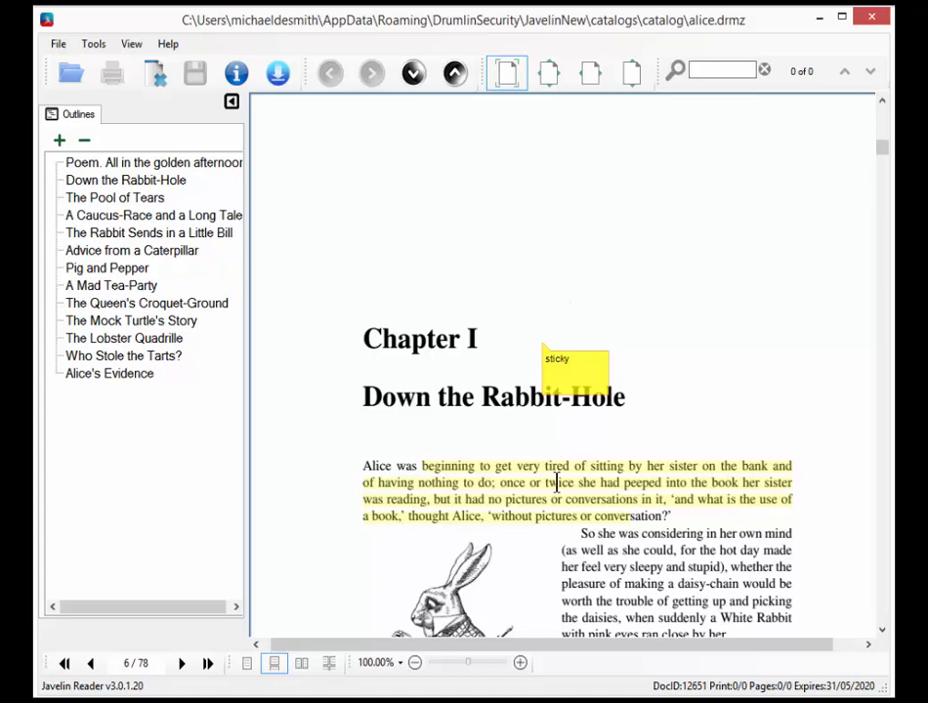
# Delete the yellow highlight and highlight Chapter I's opening paragraph in green instead
pyautogui.rightClick(556, 483)
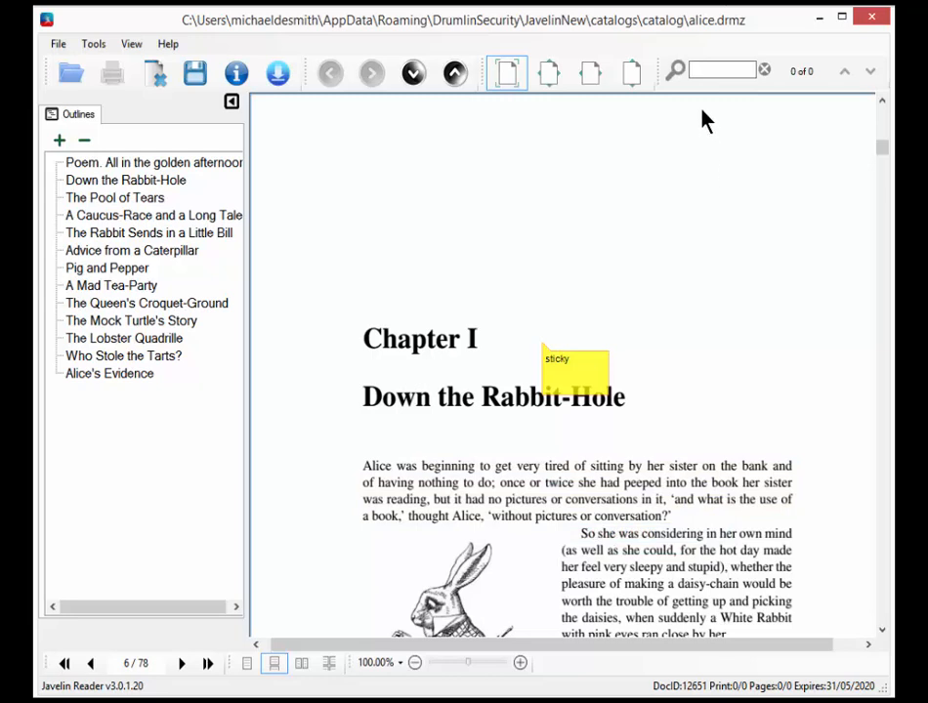
pyautogui.moveTo(359, 468)
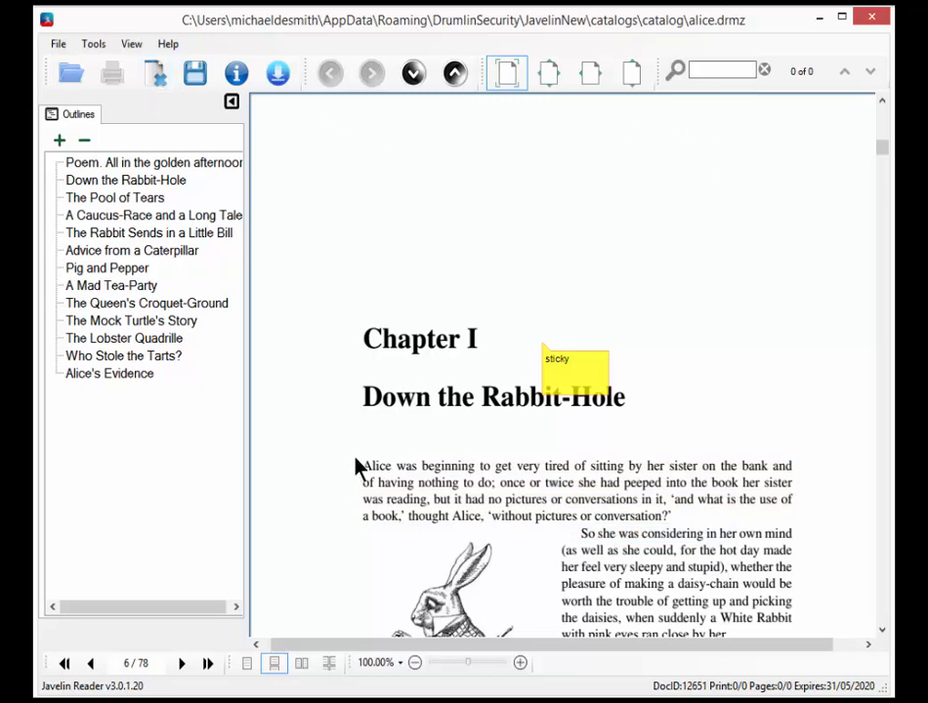
pyautogui.moveTo(362, 466); pyautogui.dragTo(671, 516)
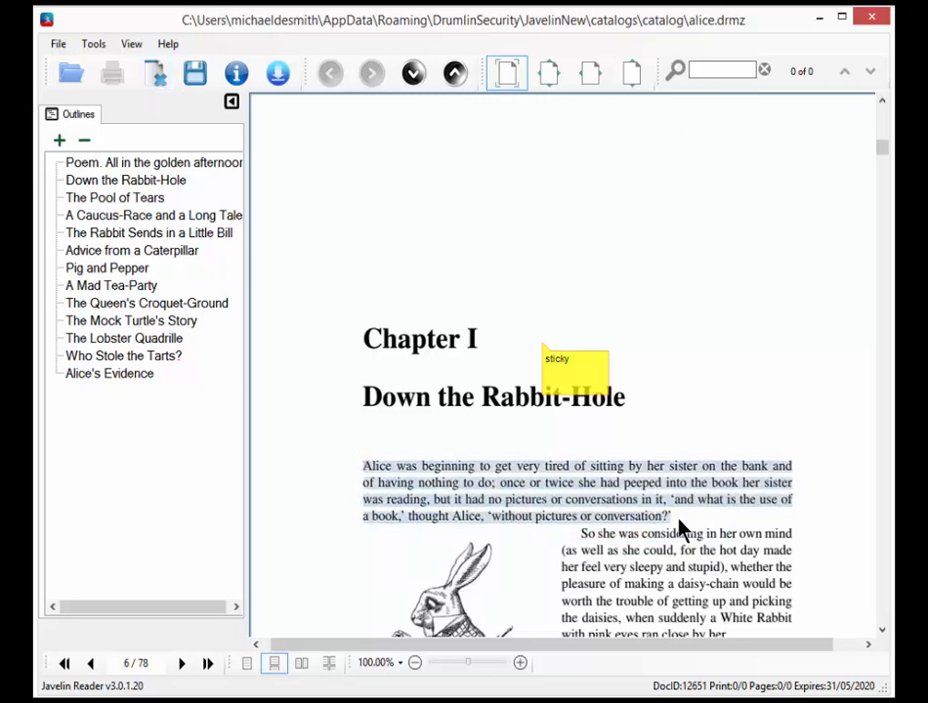
pyautogui.rightClick(673, 530)
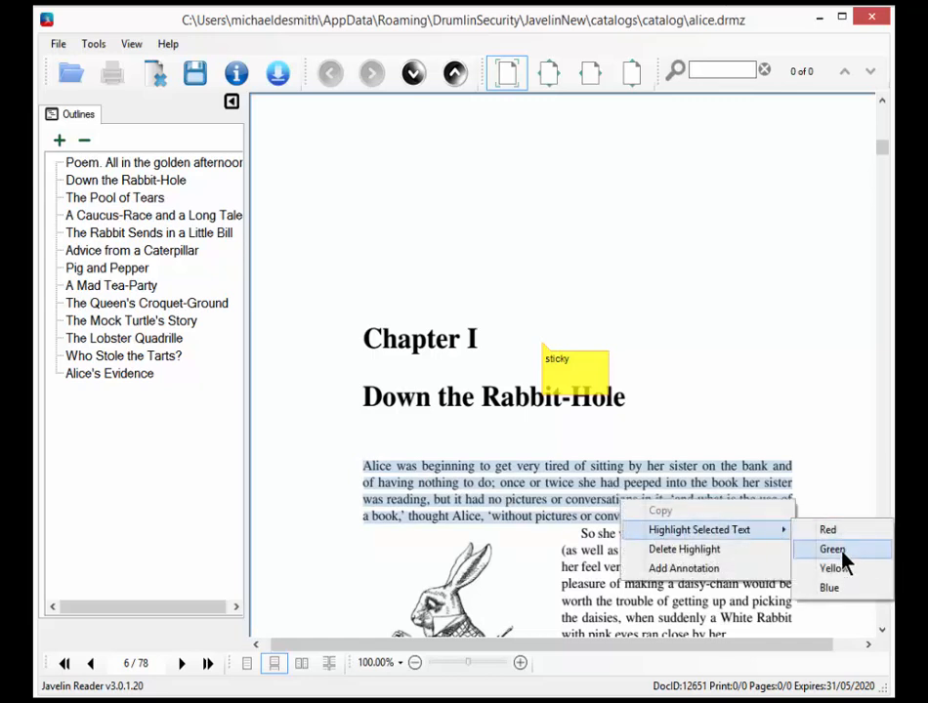
pyautogui.click(832, 549)
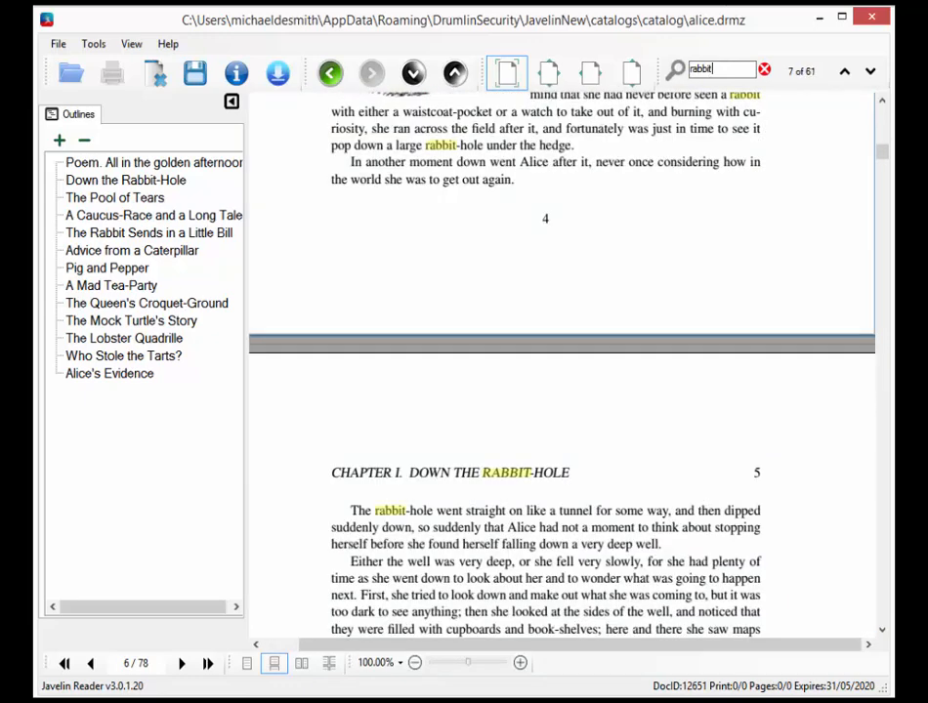
# Step to a later 'rabbit' match, go back in history, then jump to Chapter VI
pyautogui.click(870, 72)
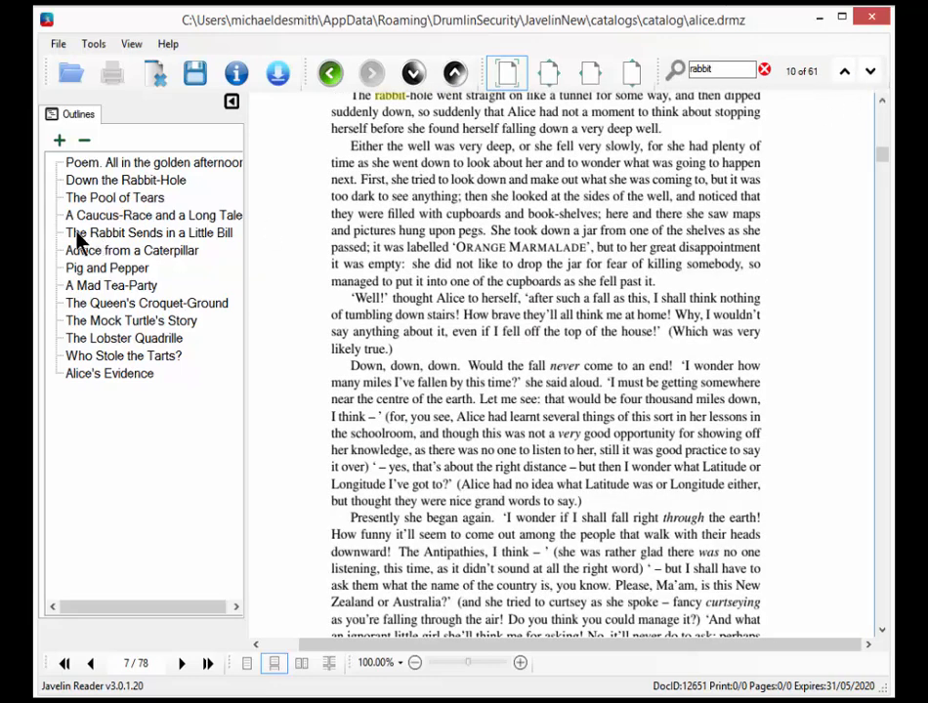
pyautogui.click(330, 73)
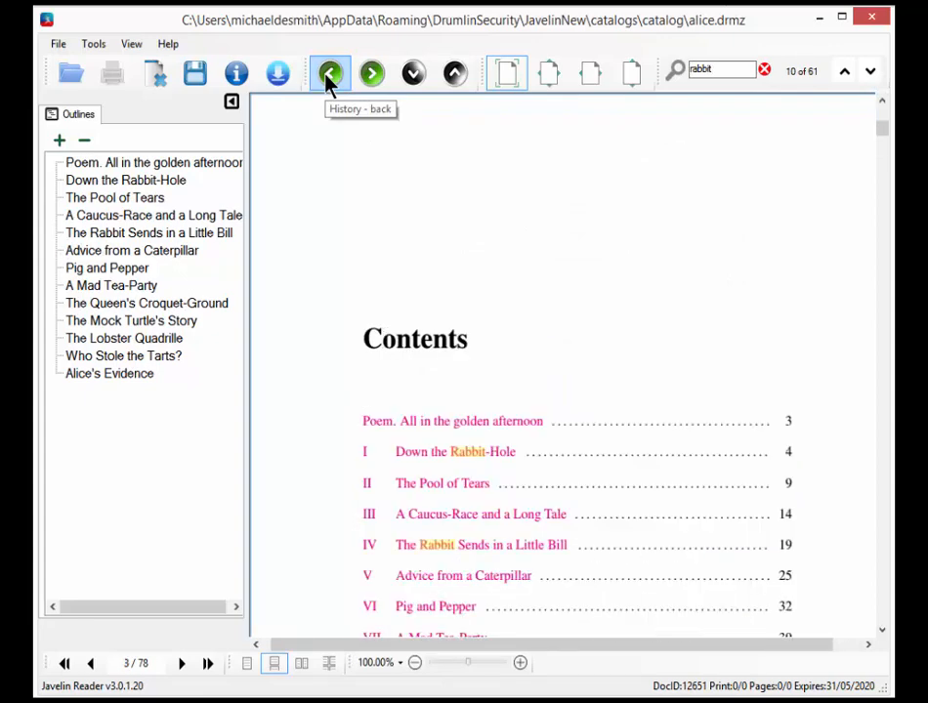
pyautogui.moveTo(425, 493)
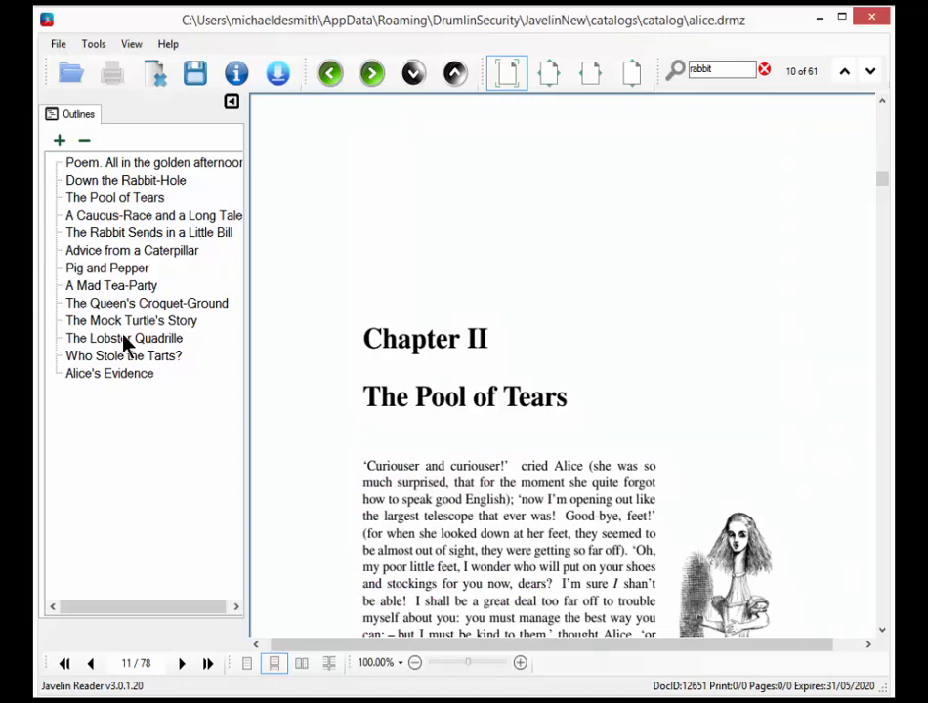
pyautogui.click(105, 267)
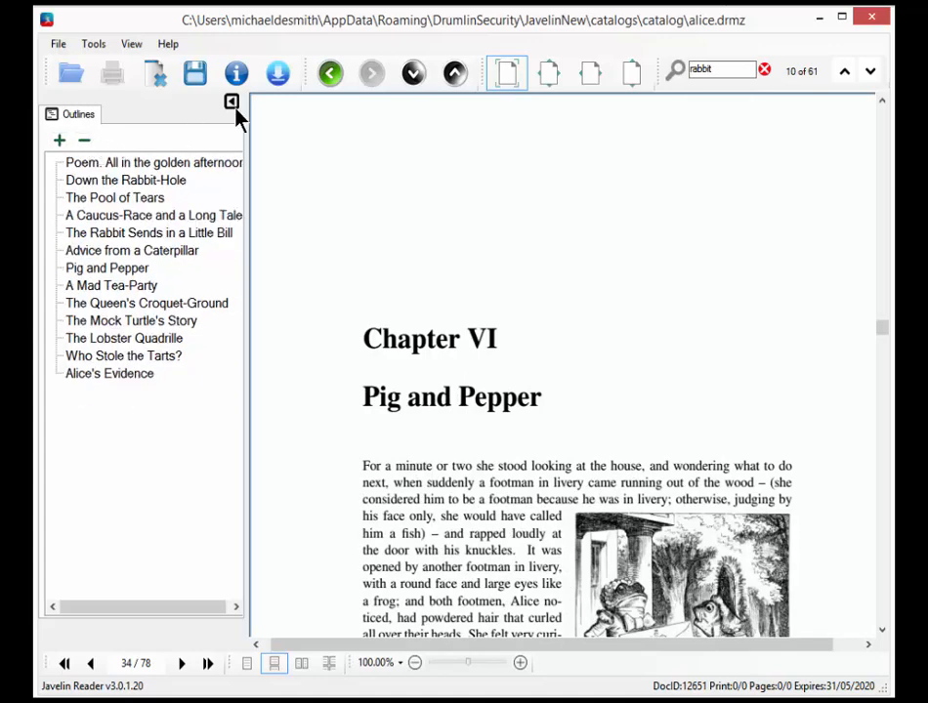
# Hide the outline, fit page height, and page back through Chapter VI side by side
pyautogui.click(231, 101)
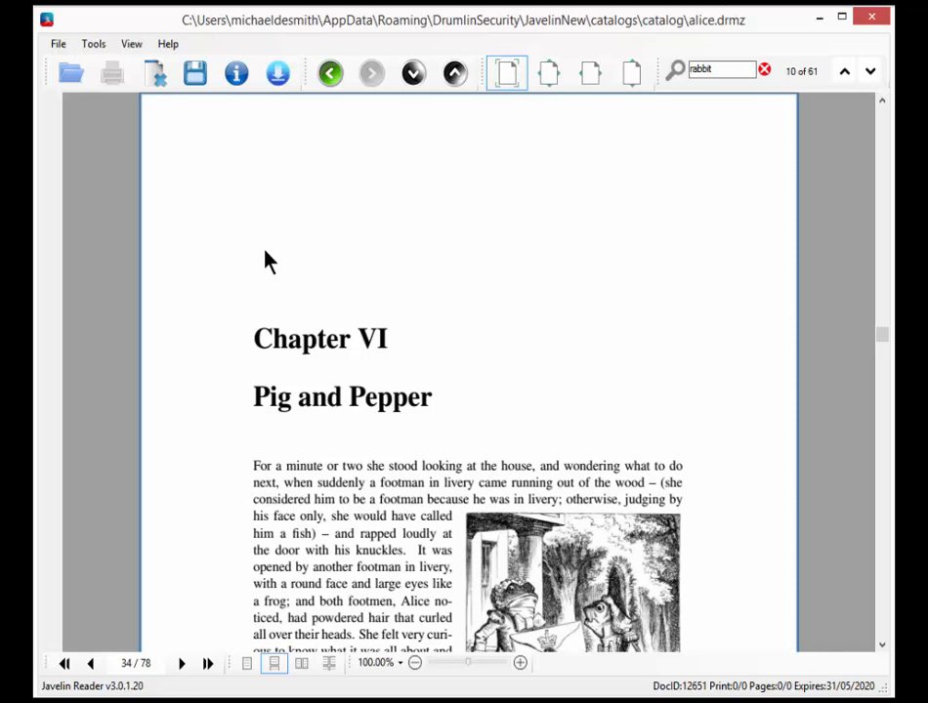
pyautogui.moveTo(670, 217)
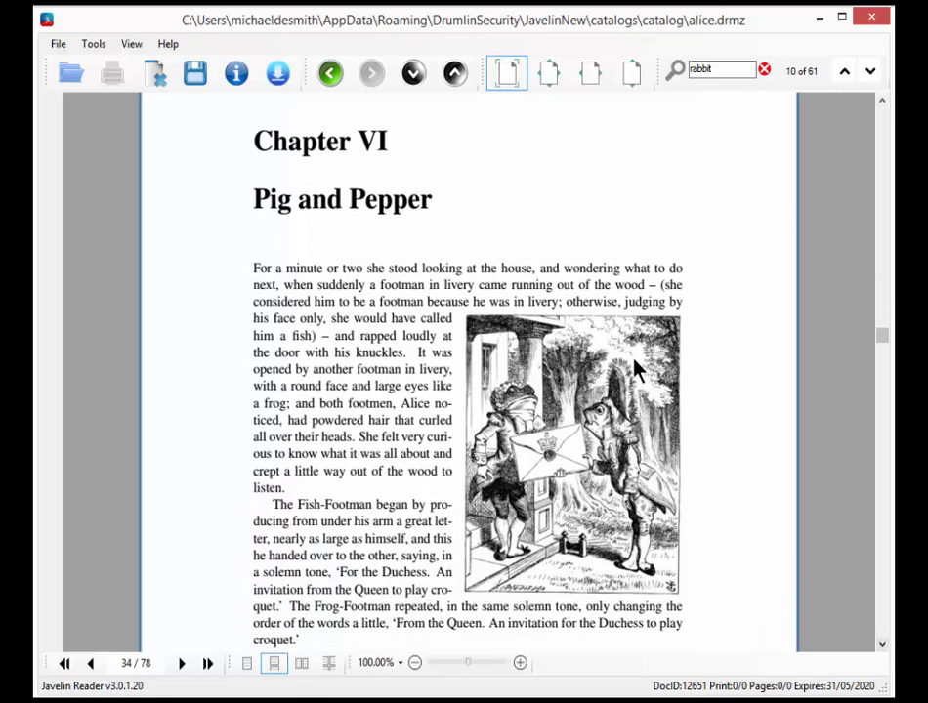
pyautogui.moveTo(590, 73)
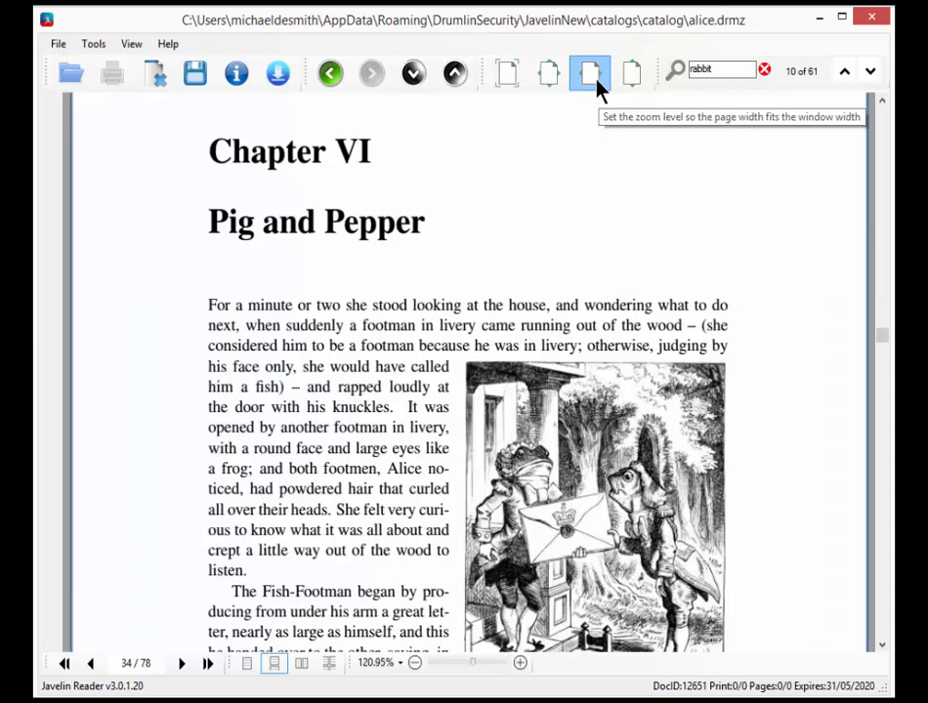
pyautogui.moveTo(631, 73)
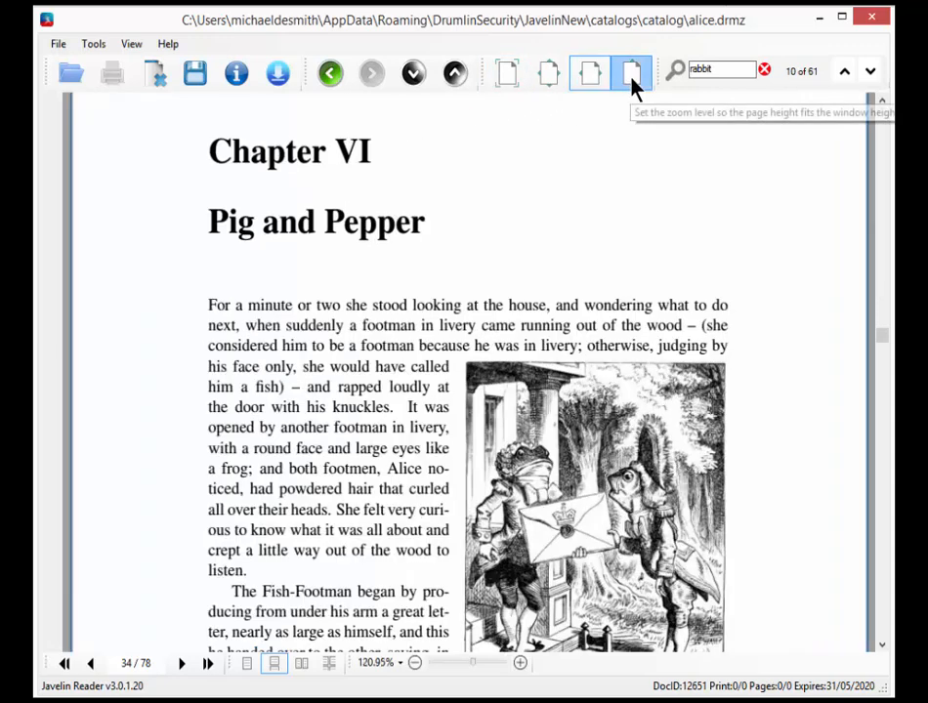
pyautogui.click(631, 73)
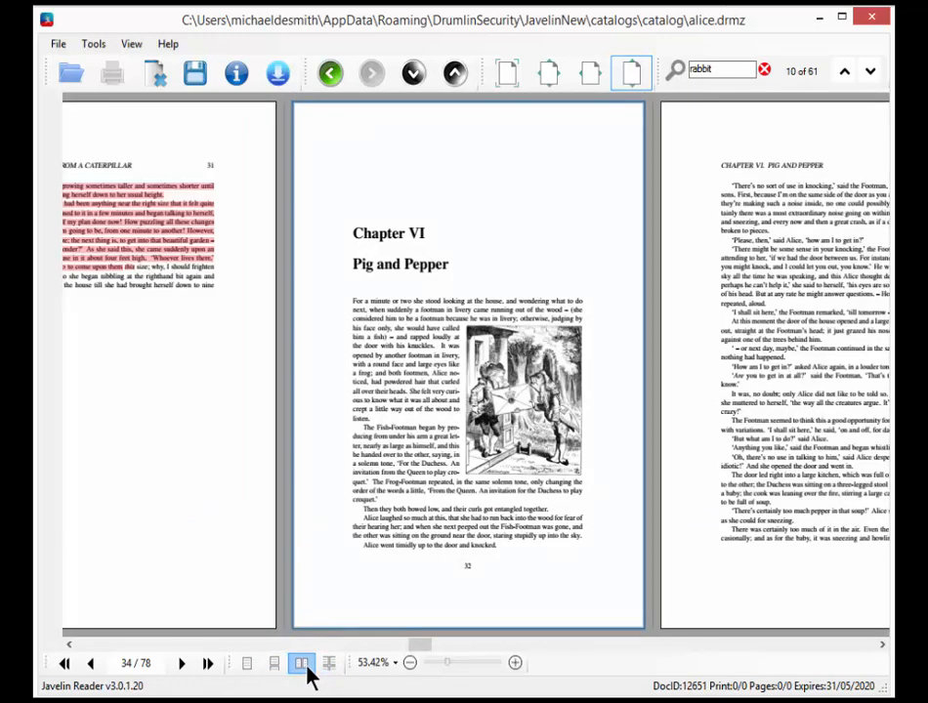
pyautogui.click(301, 662)
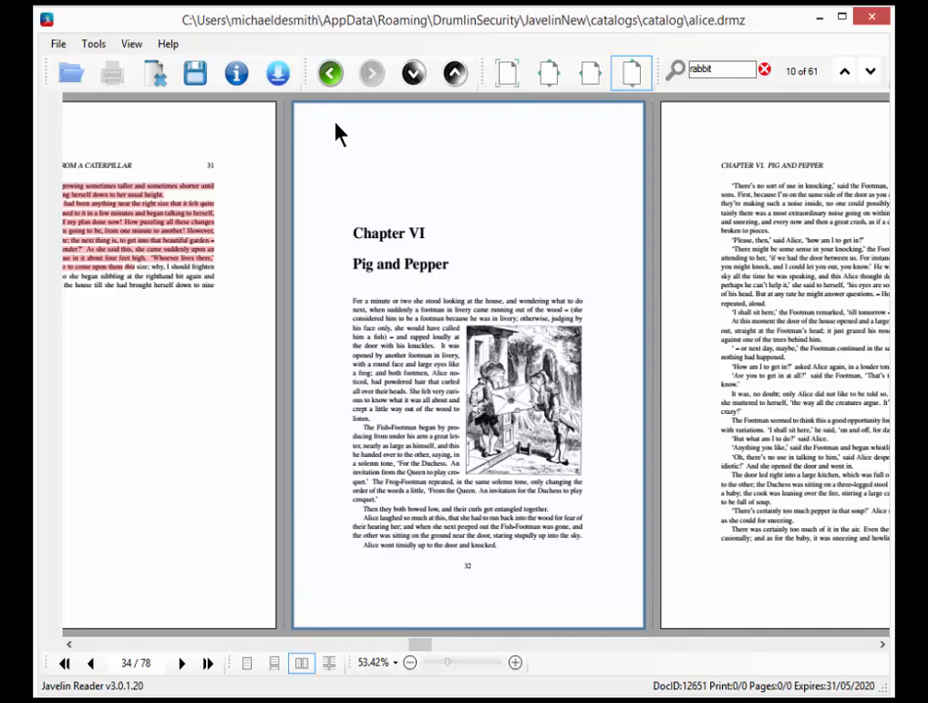
pyautogui.click(411, 73)
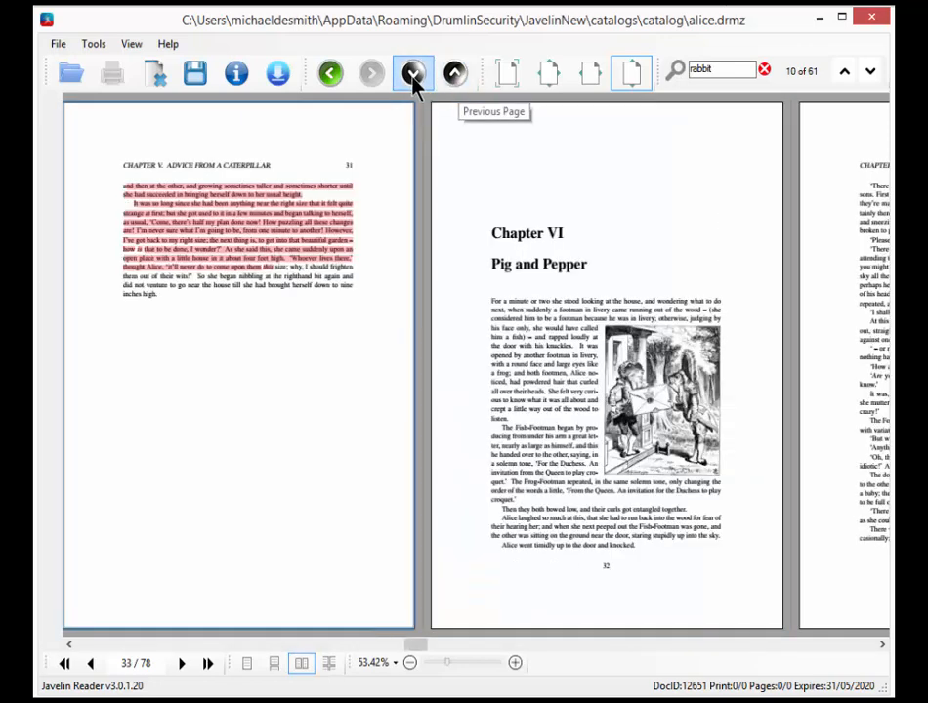
pyautogui.click(412, 73)
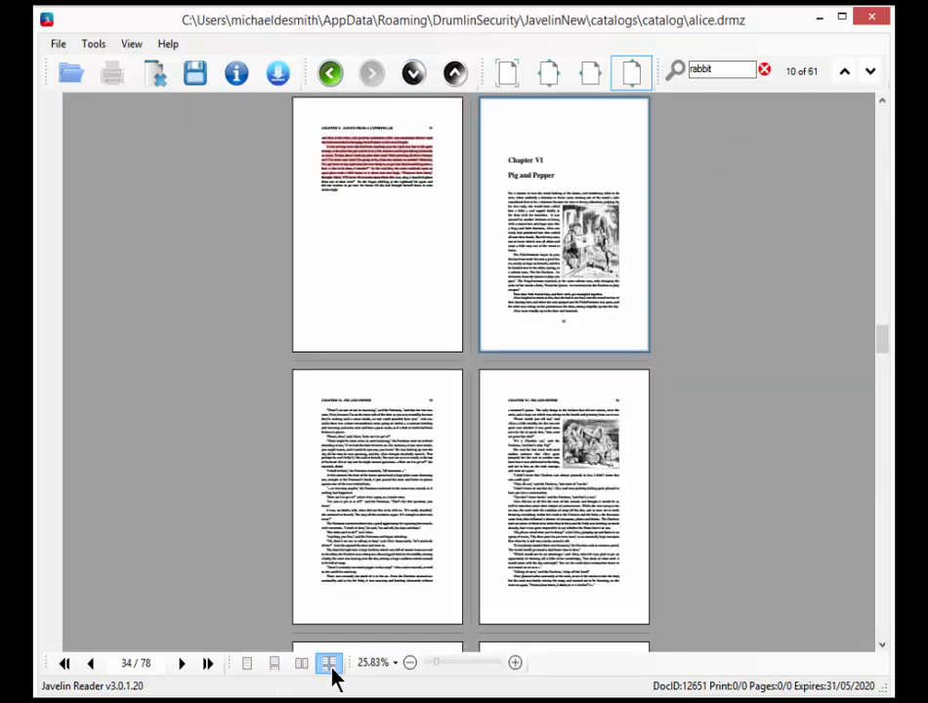
# Switch back to single-page layout and return to the book's first page
pyautogui.click(246, 663)
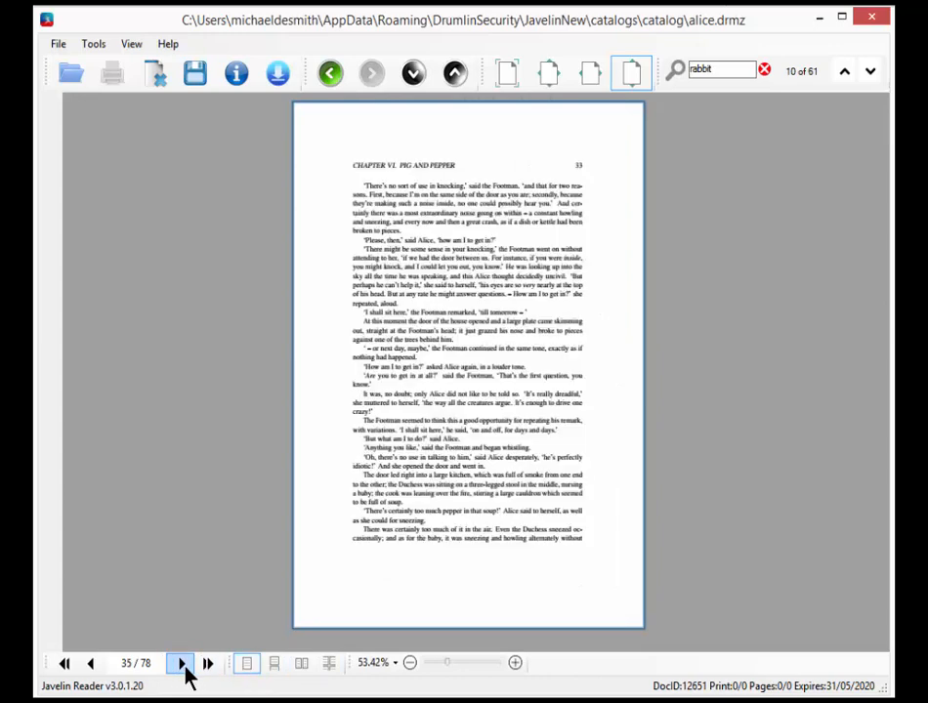
pyautogui.click(181, 663)
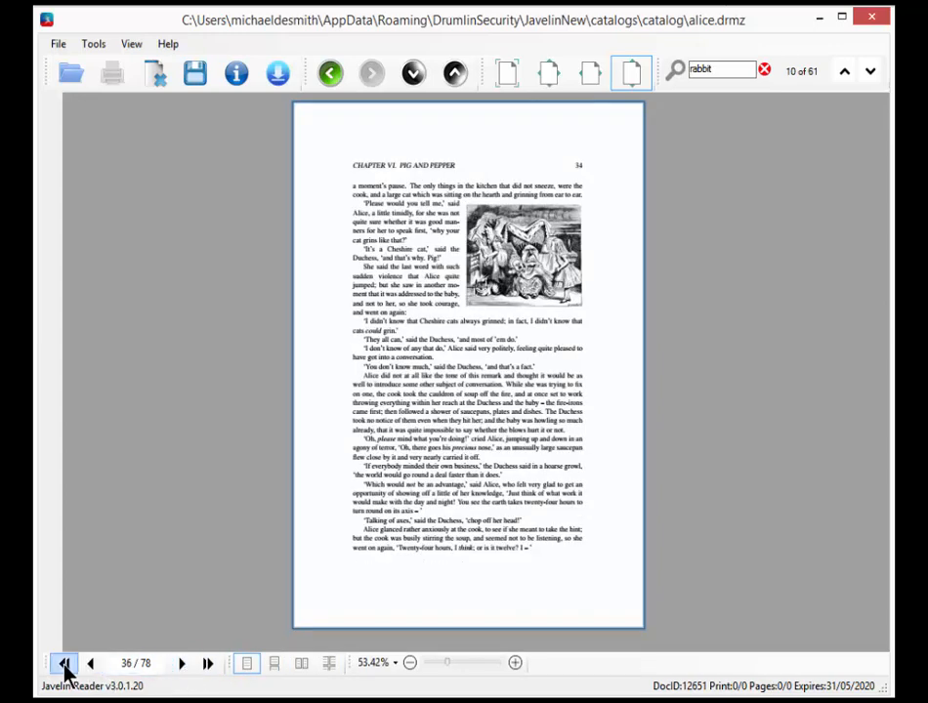
pyautogui.click(65, 663)
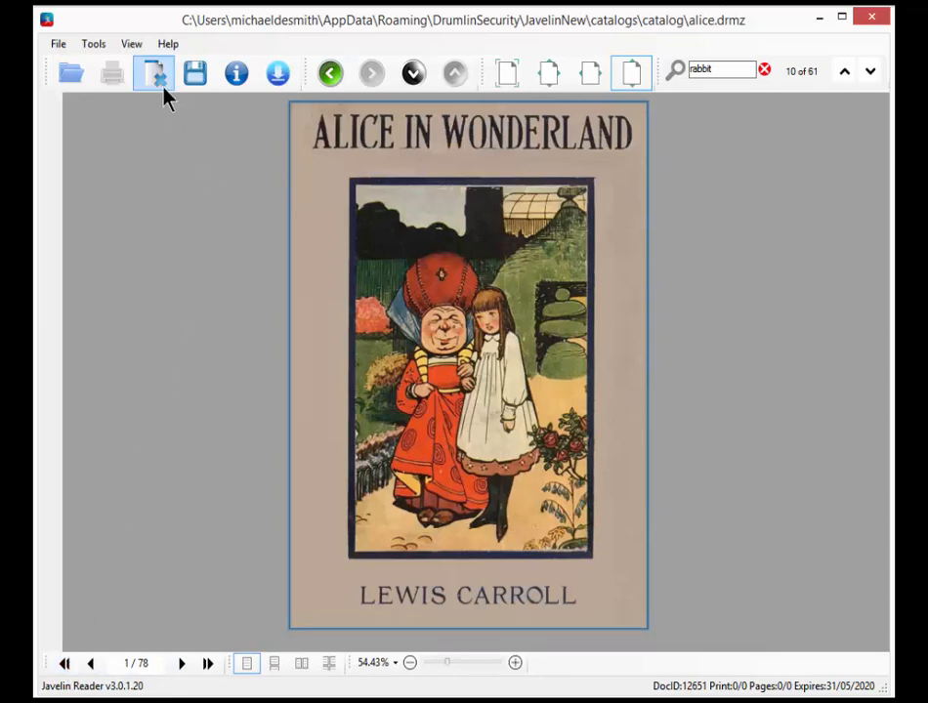
pyautogui.moveTo(154, 74)
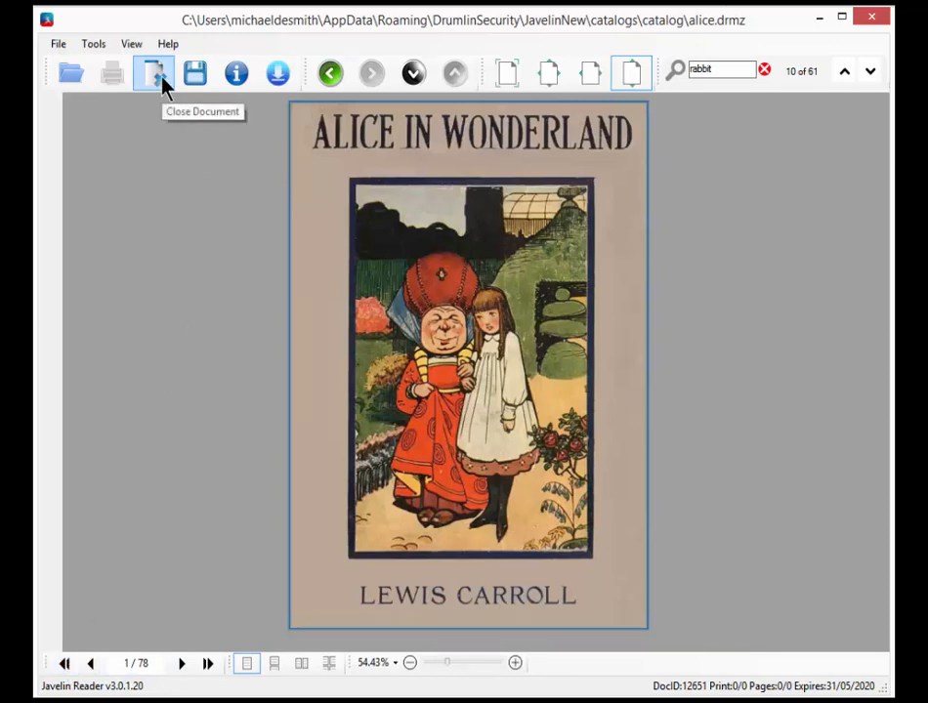
# Close Alice in Wonderland, answer the save prompt, and open Drumlin/Javelin Publications
pyautogui.click(154, 73)
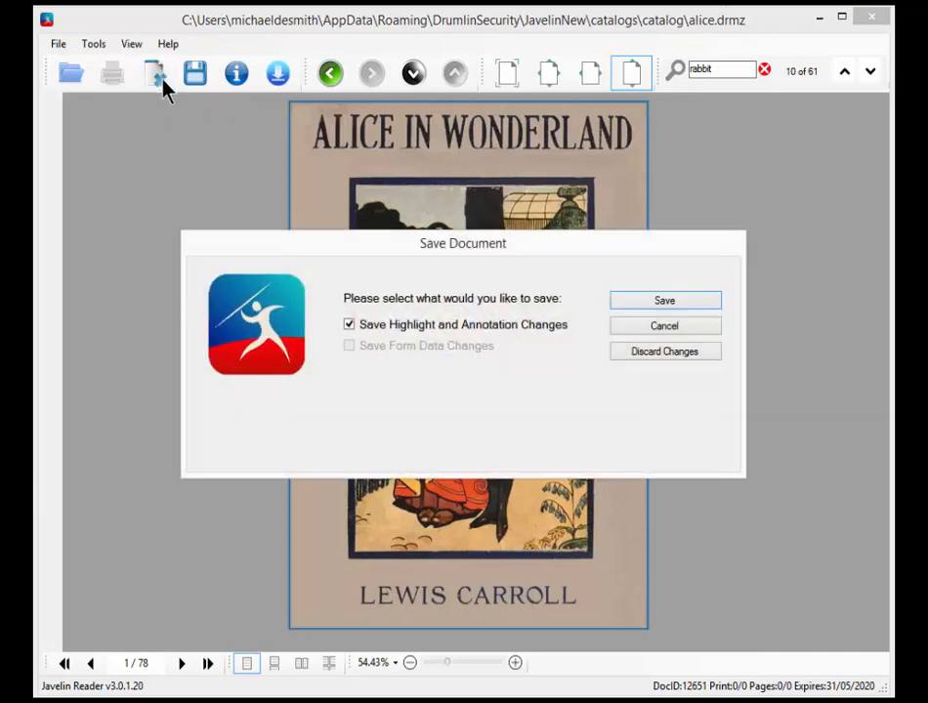
pyautogui.click(664, 300)
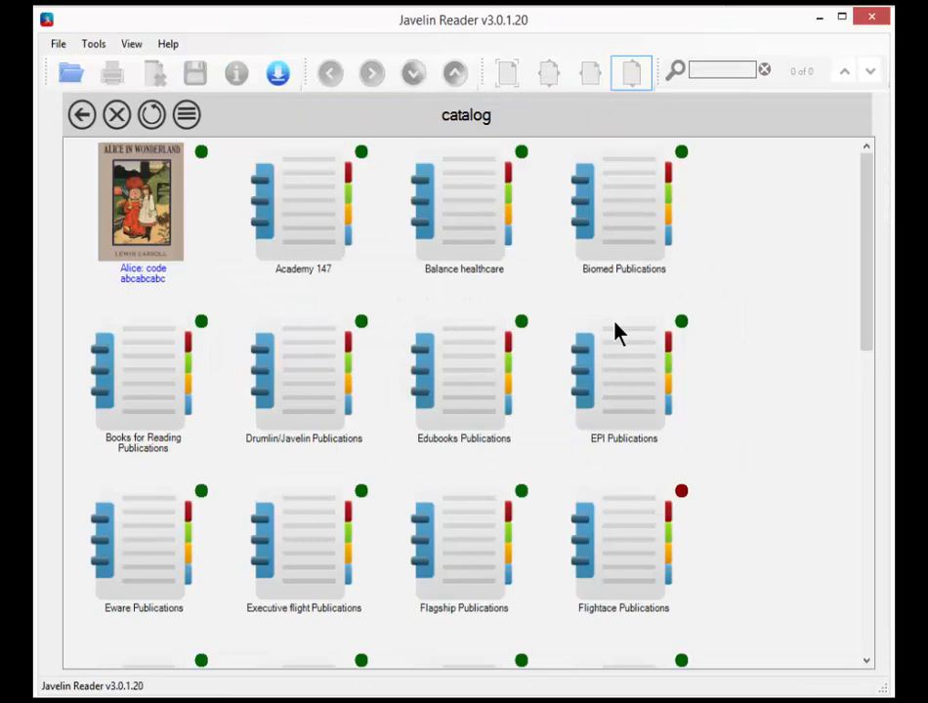
pyautogui.doubleClick(303, 376)
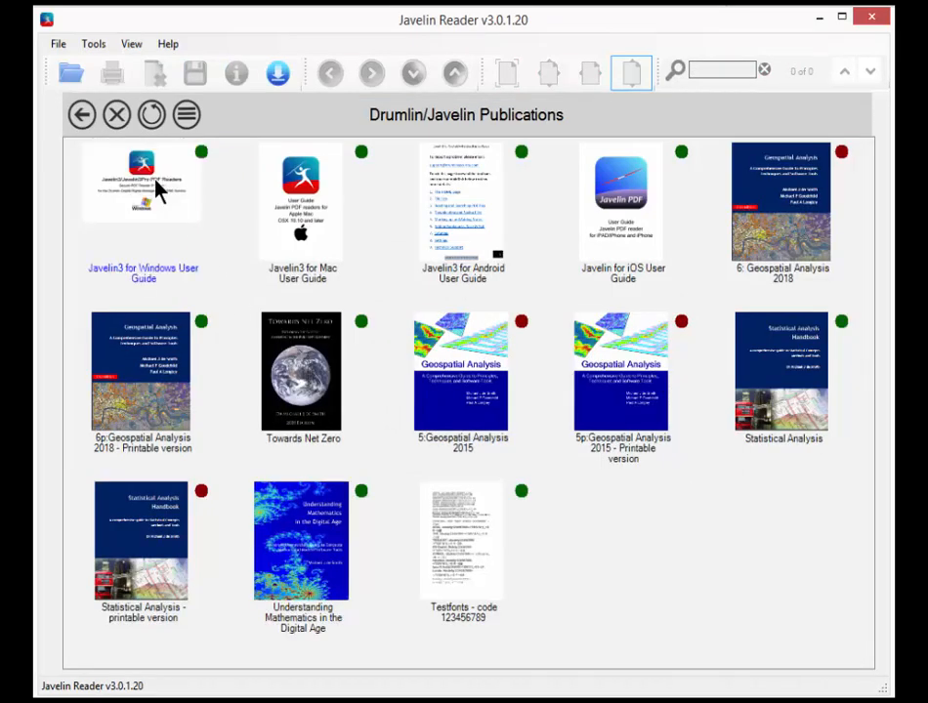
# Open the Javelin3 for Windows User Guide, right-click its page, then close it
pyautogui.doubleClick(141, 181)
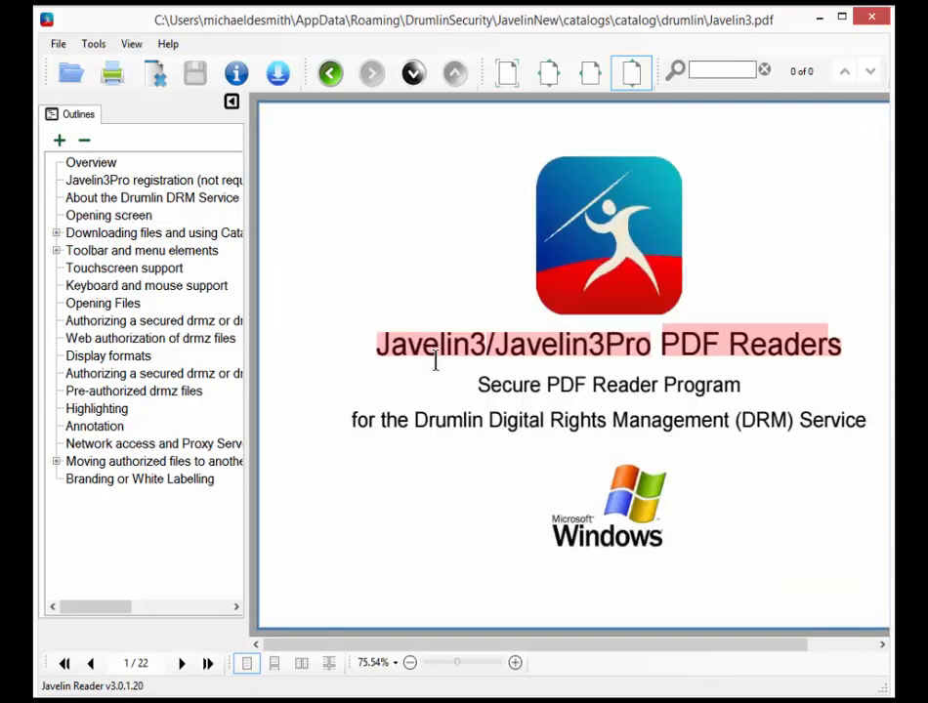
pyautogui.rightClick(435, 357)
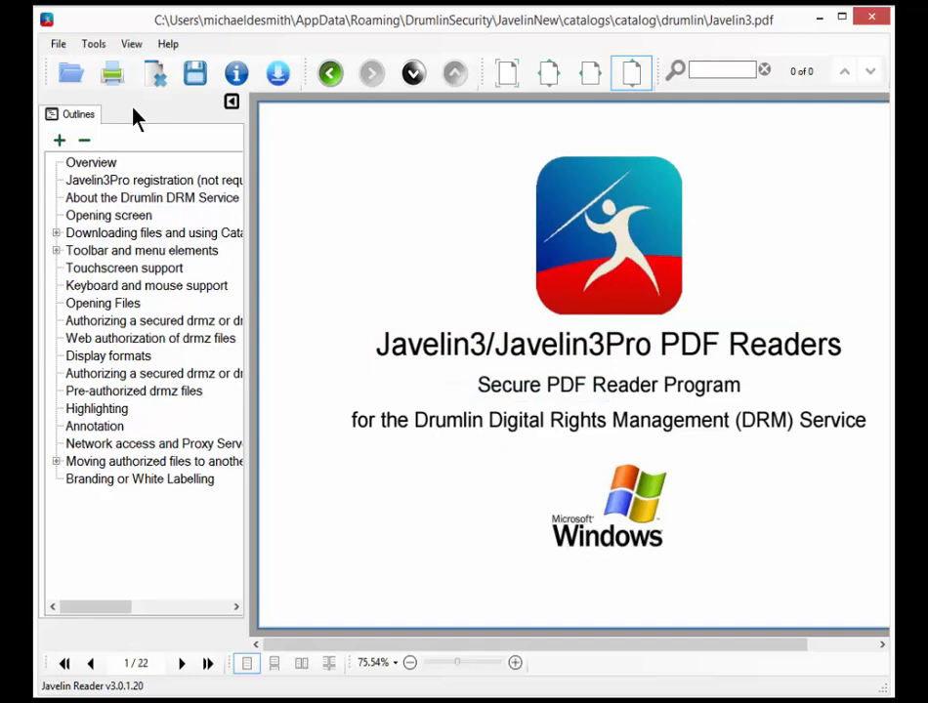
pyautogui.click(156, 73)
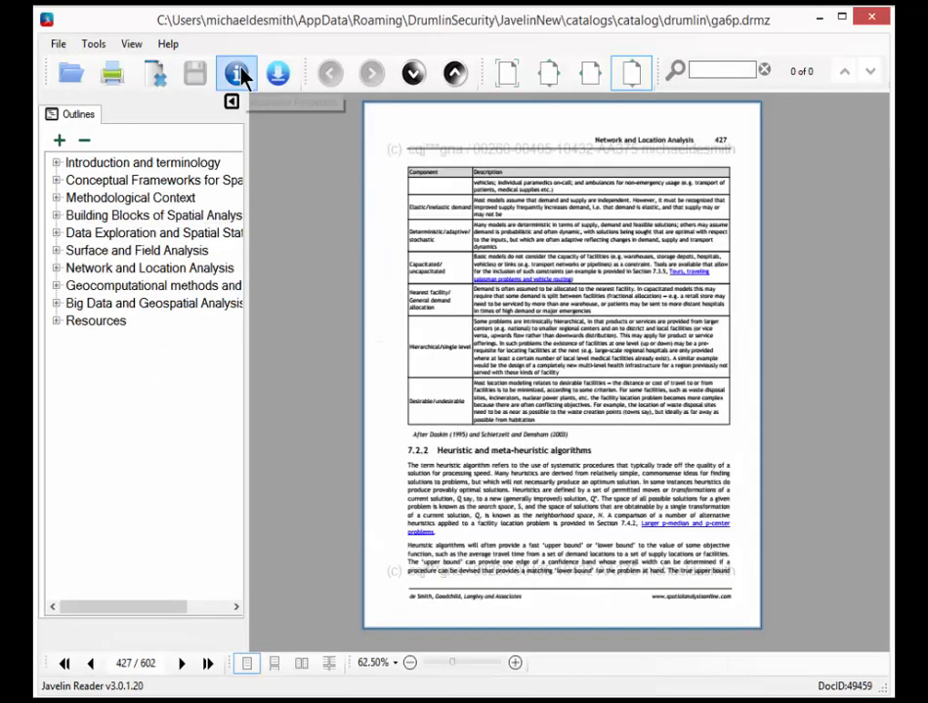
# Check General and DRM Settings properties, visit Surfaces and fields, then close the Geospatial book
pyautogui.click(238, 73)
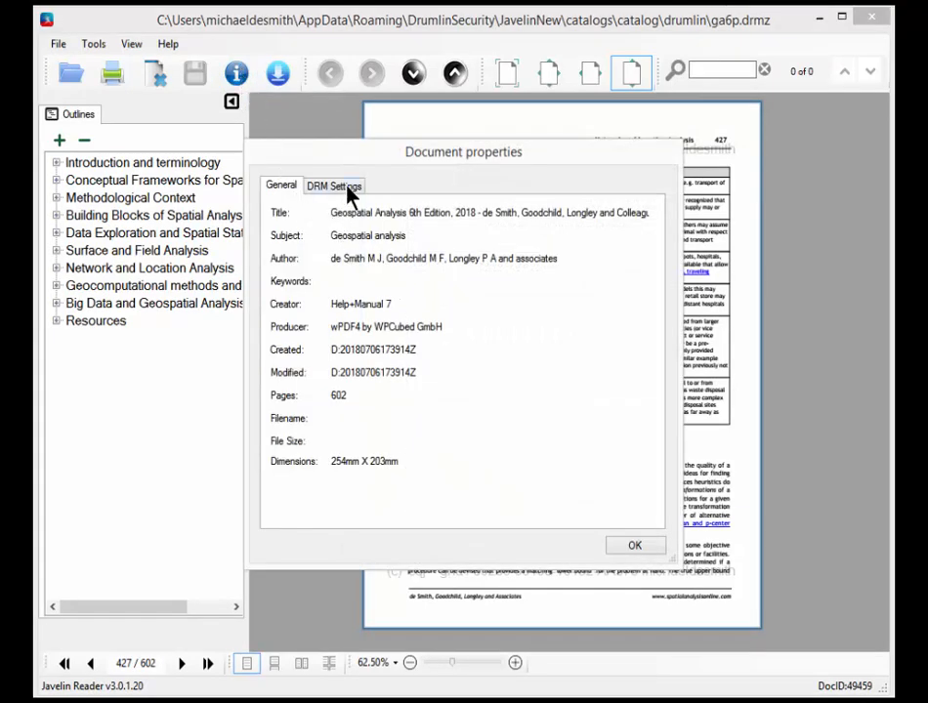
pyautogui.click(334, 186)
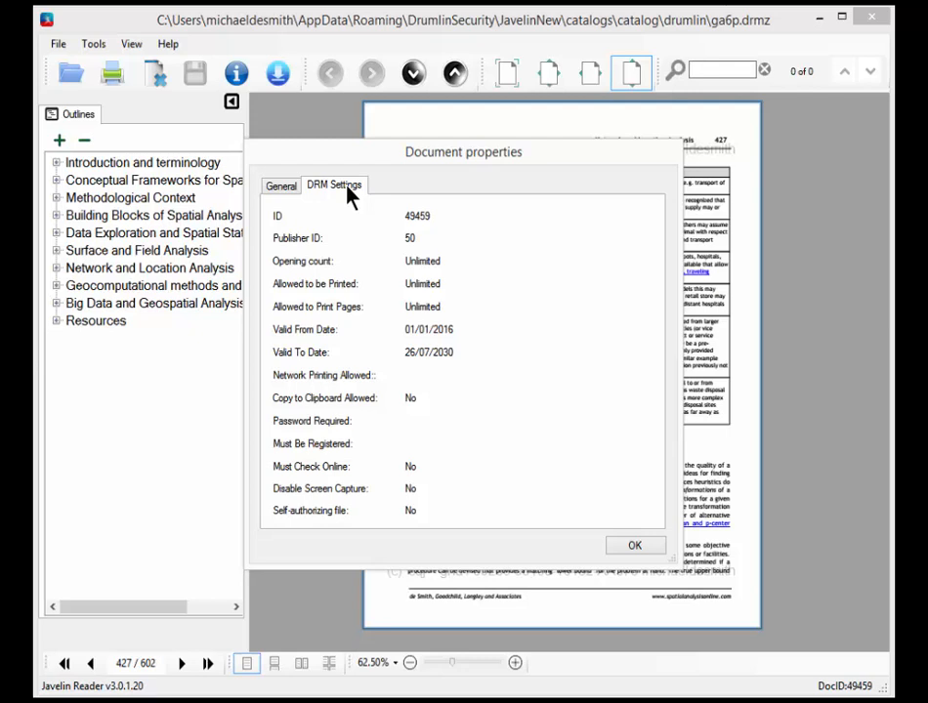
pyautogui.moveTo(244, 288)
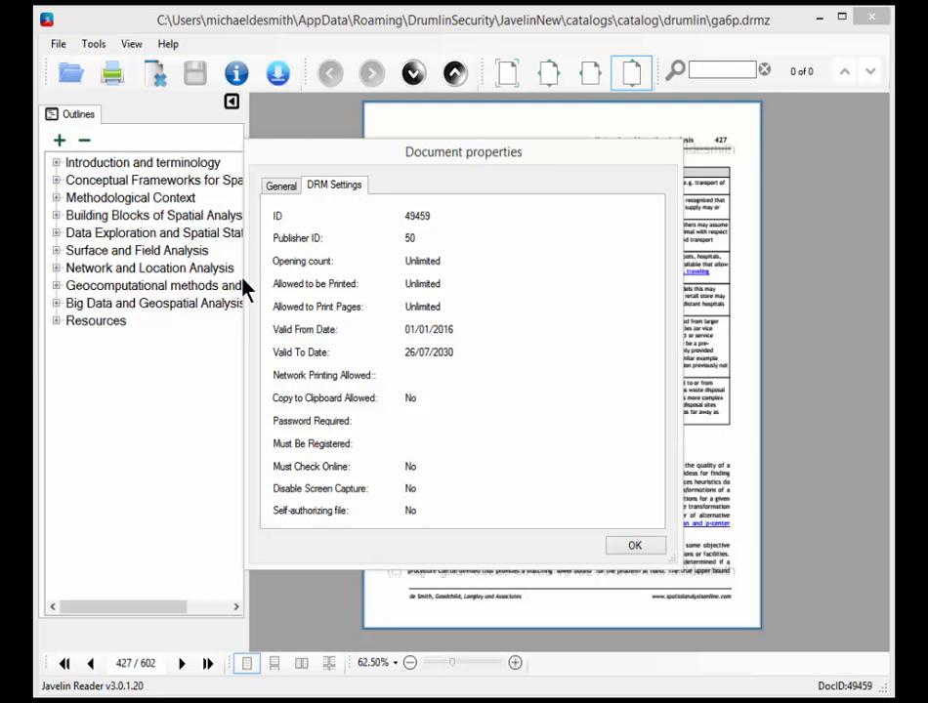
pyautogui.click(281, 185)
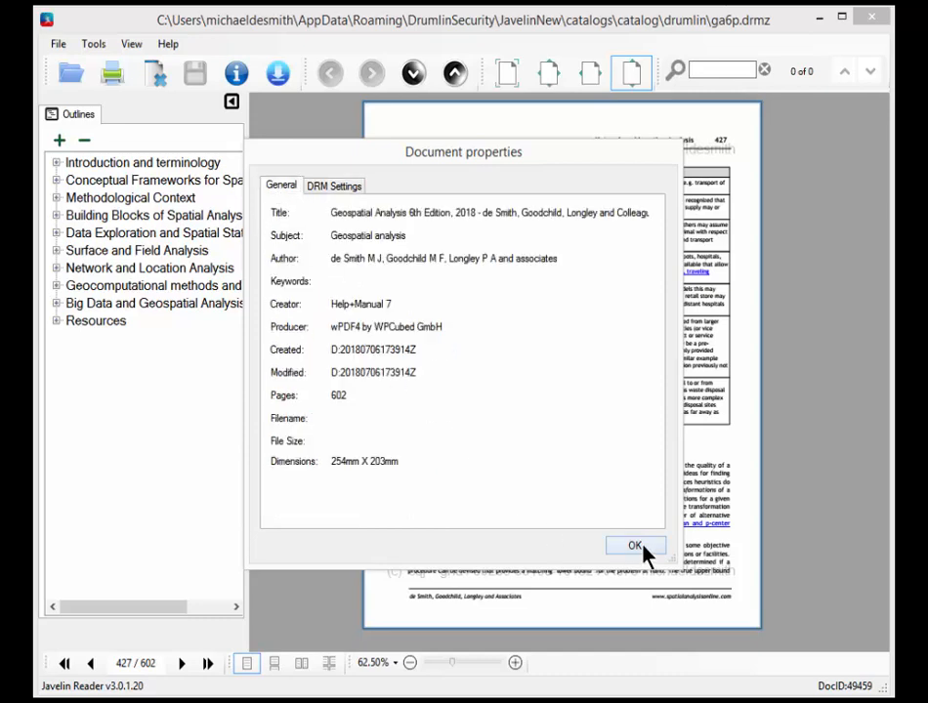
pyautogui.click(633, 545)
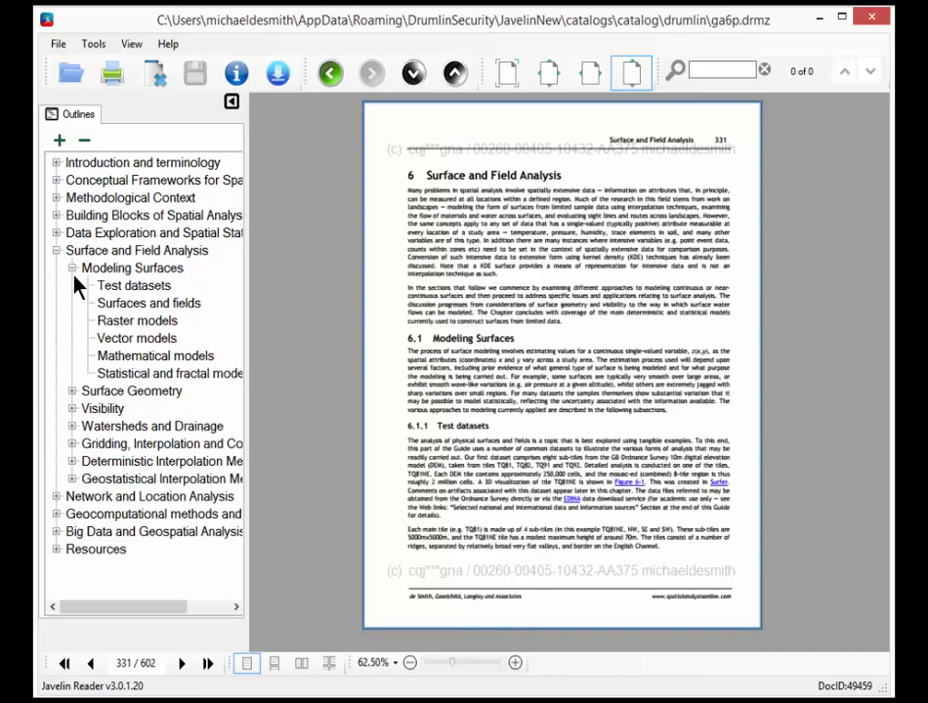
pyautogui.click(147, 303)
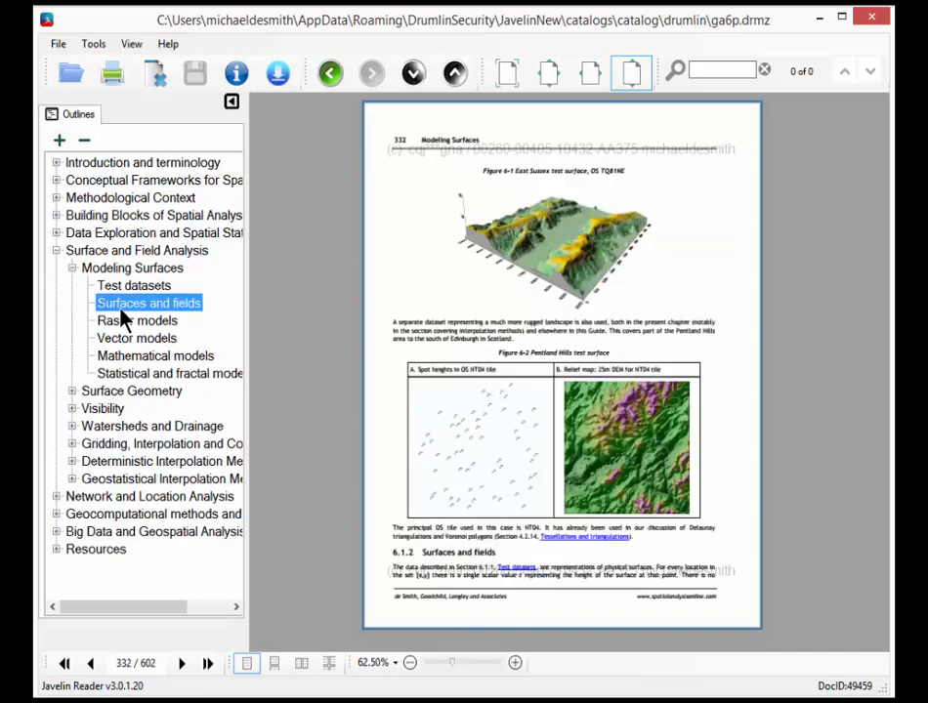
pyautogui.moveTo(127, 285)
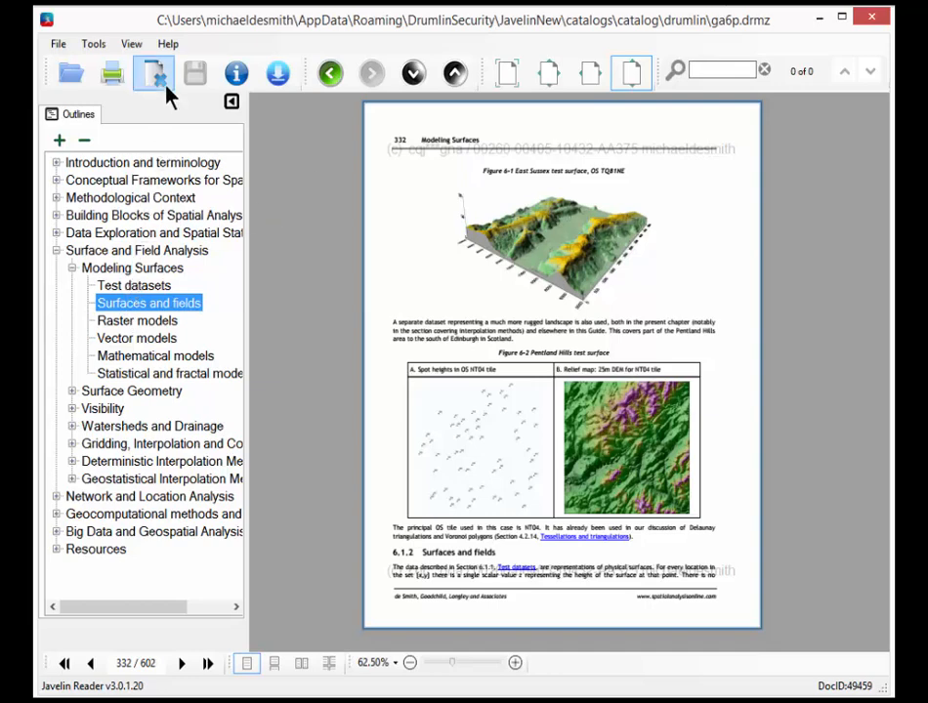
pyautogui.click(152, 73)
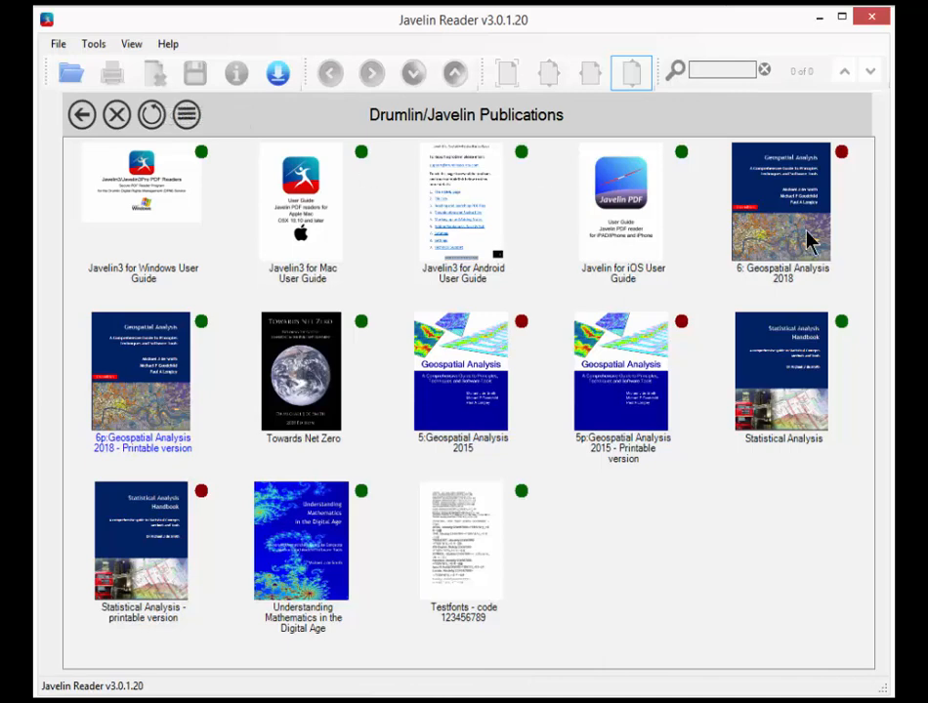
pyautogui.moveTo(772, 352)
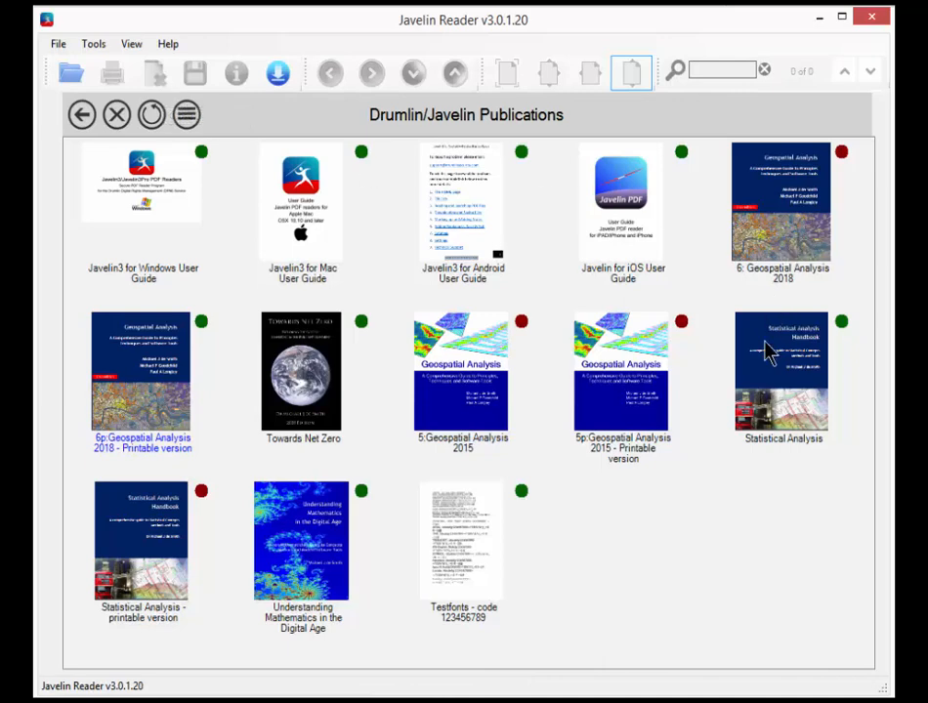
pyautogui.moveTo(772, 369)
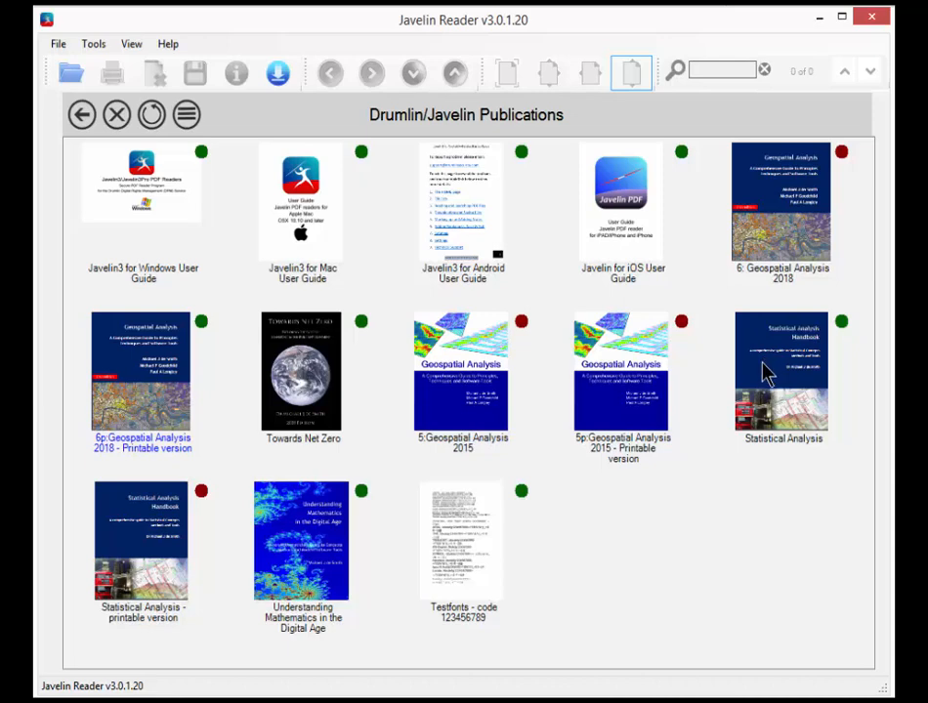
pyautogui.moveTo(147, 561)
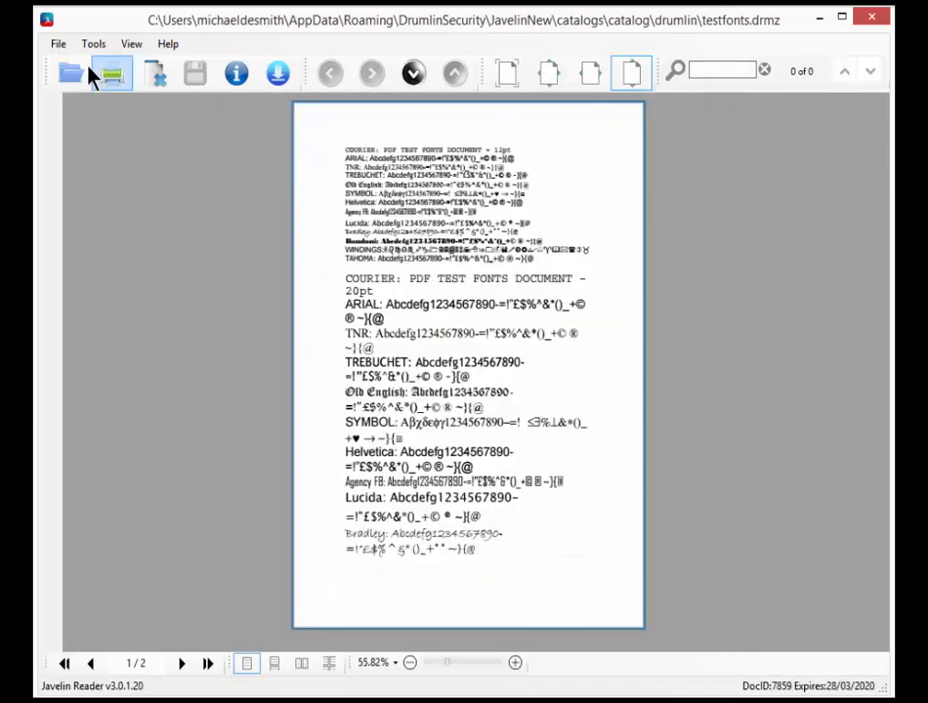
# Open the Tools menu to view the available tool options
pyautogui.click(92, 42)
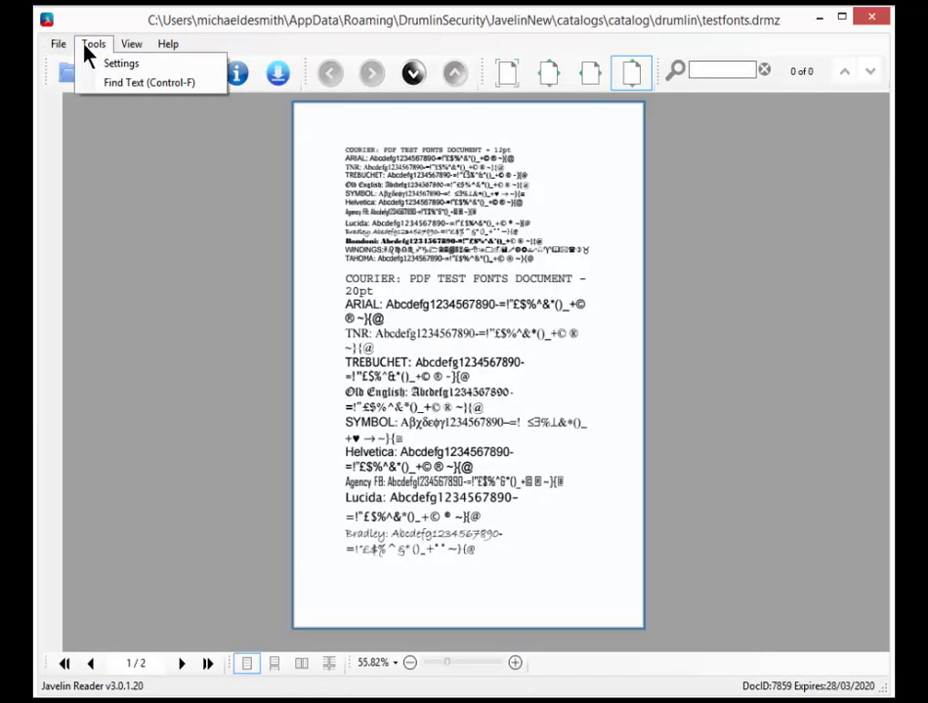
pyautogui.click(57, 44)
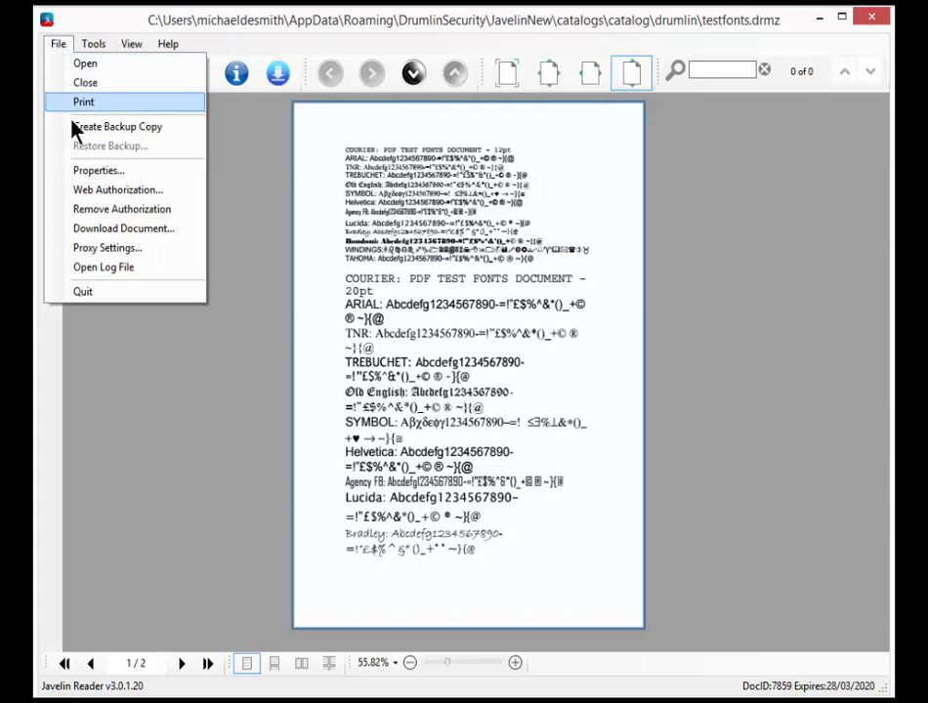
pyautogui.click(121, 208)
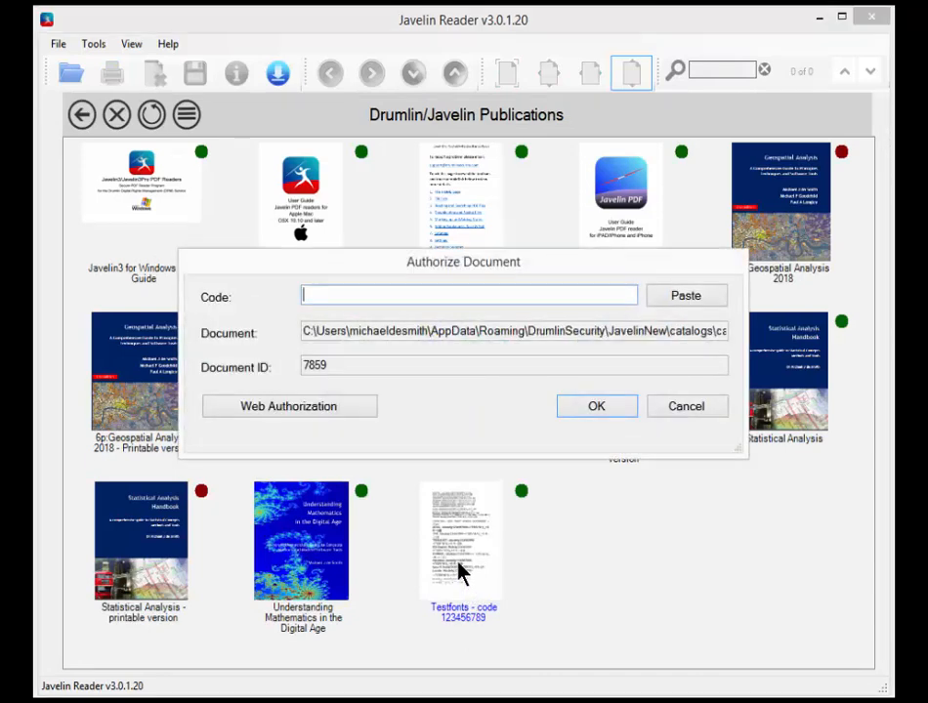
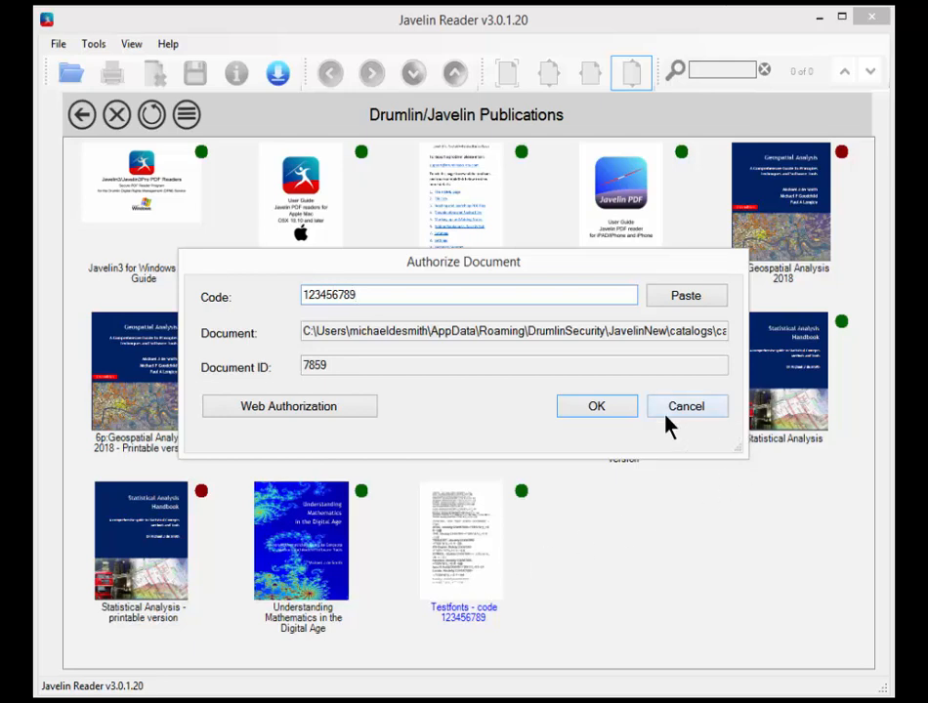
pyautogui.click(596, 405)
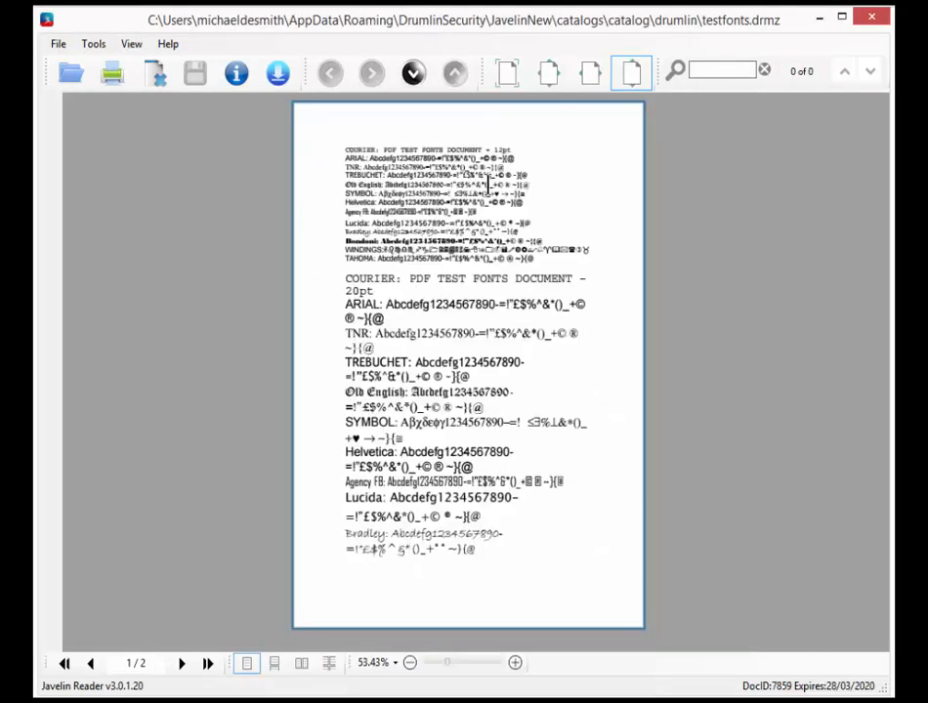
# Fit the Testfonts page to width, then zoom in twice to 200%
pyautogui.click(589, 72)
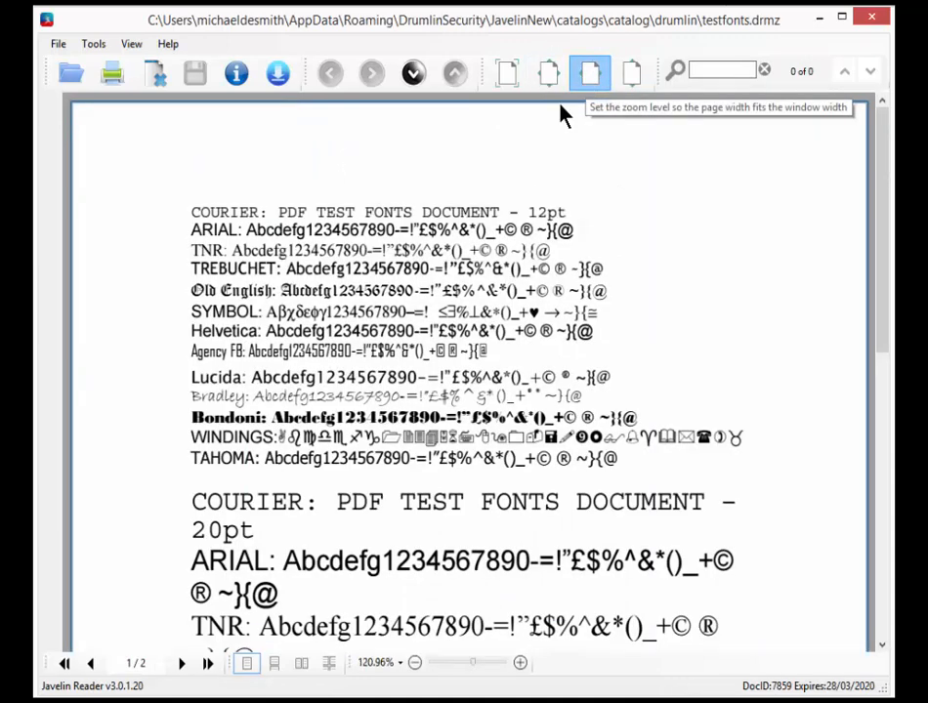
pyautogui.moveTo(367, 115)
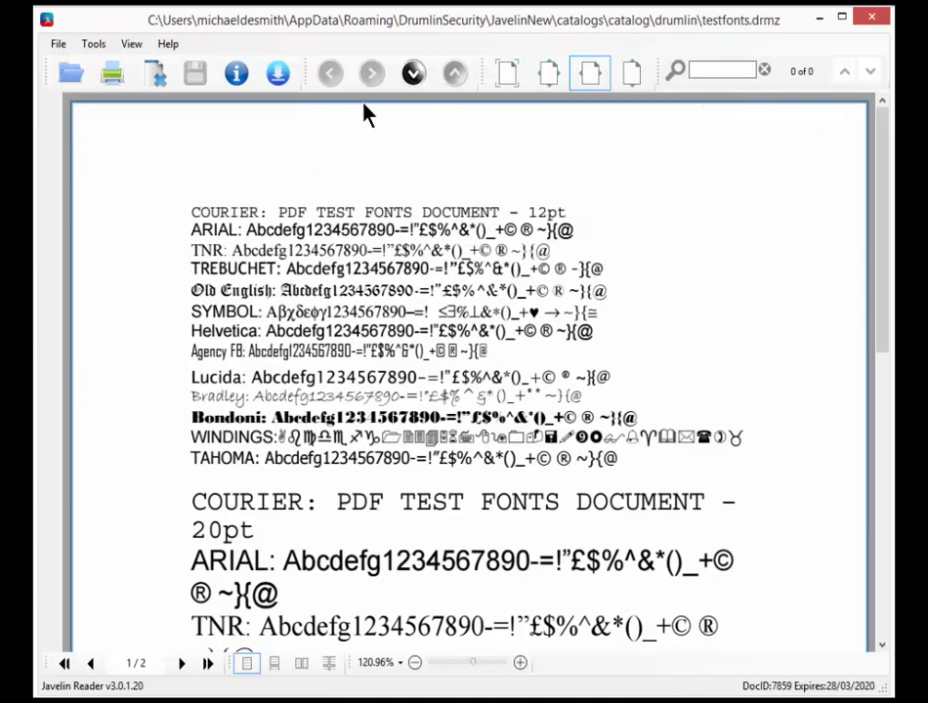
pyautogui.moveTo(534, 674)
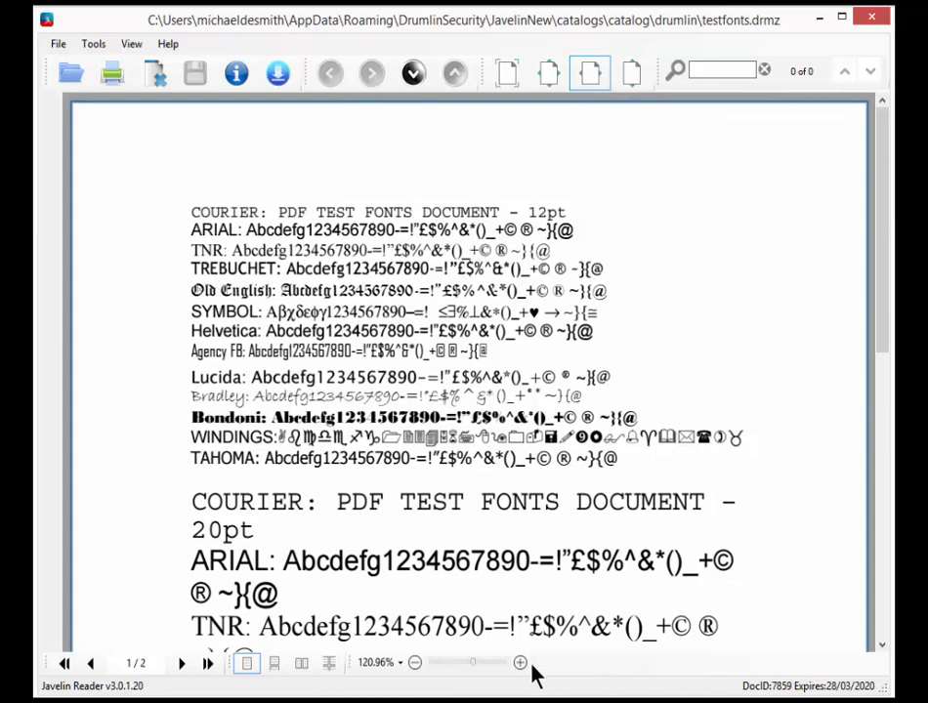
pyautogui.click(519, 662)
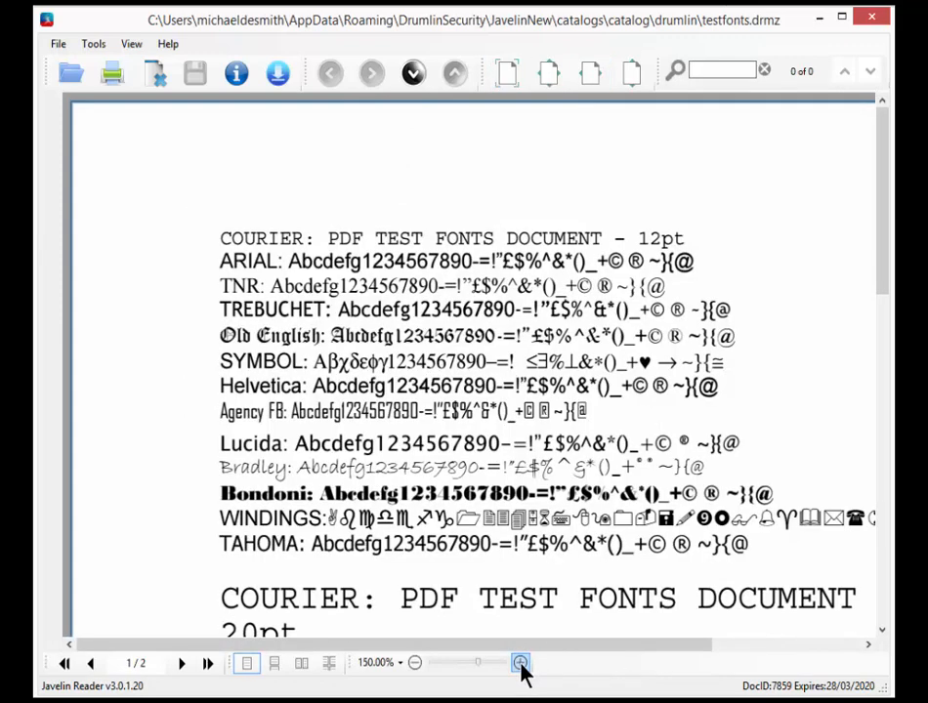
pyautogui.click(520, 662)
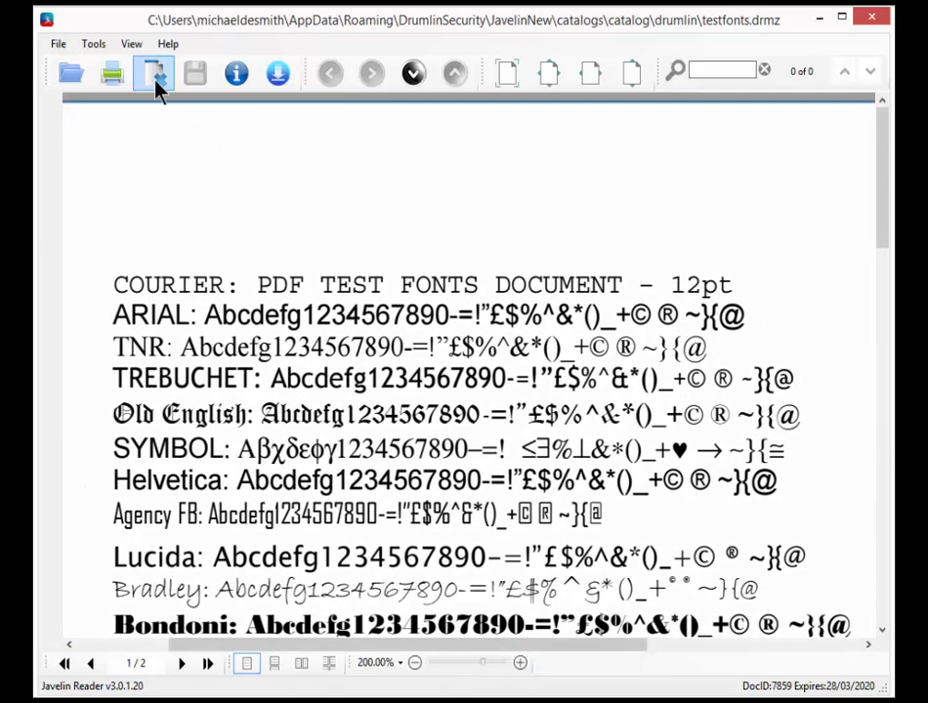
# Close the Testfonts document and browse the View and Tools menus
pyautogui.click(154, 73)
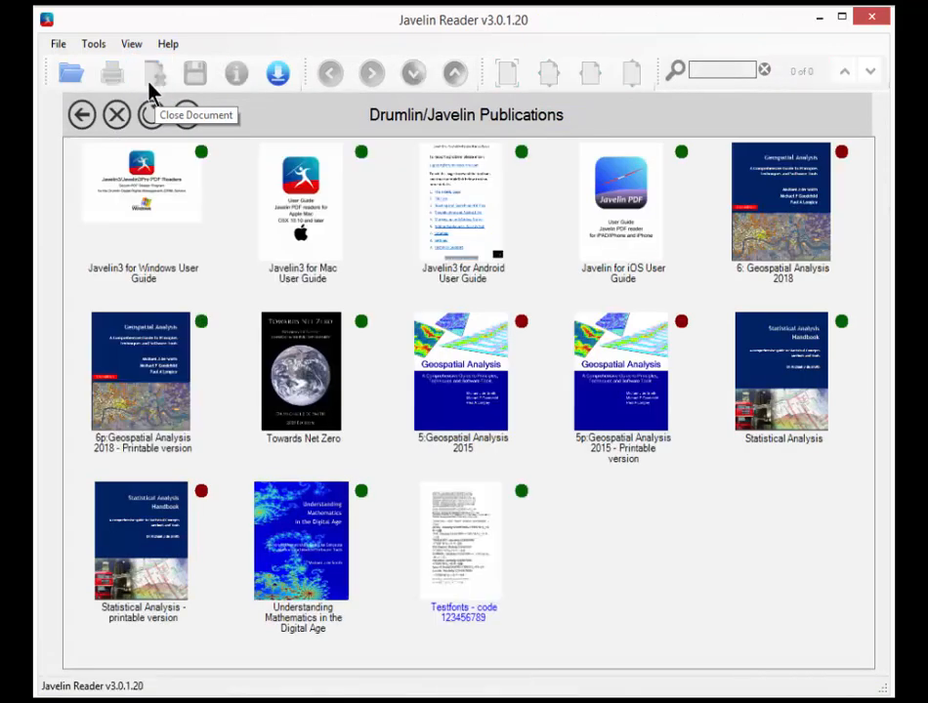
pyautogui.click(131, 43)
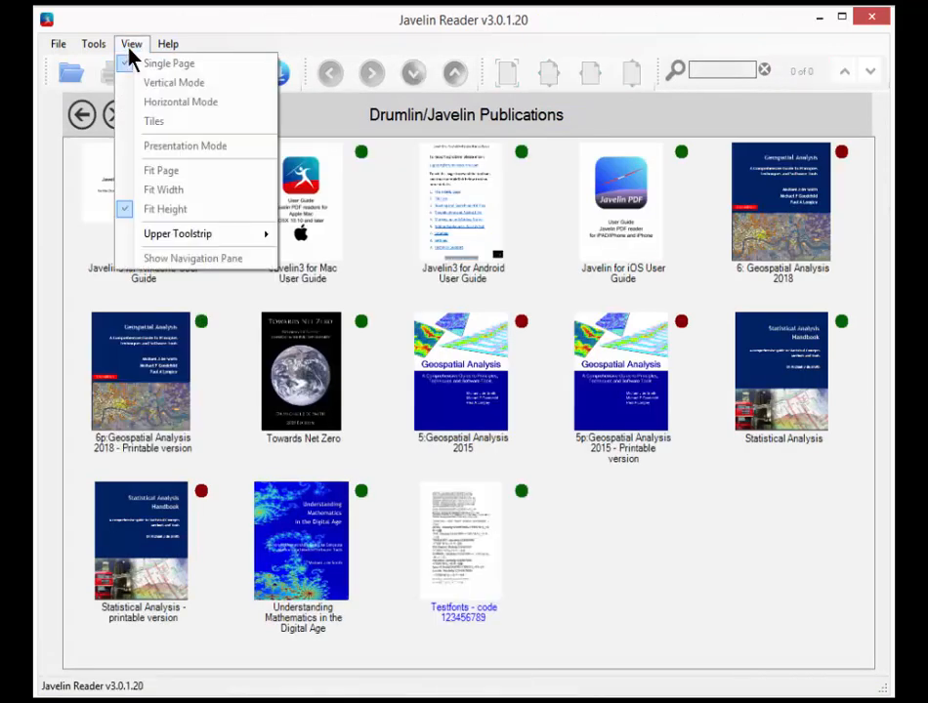
pyautogui.moveTo(178, 233)
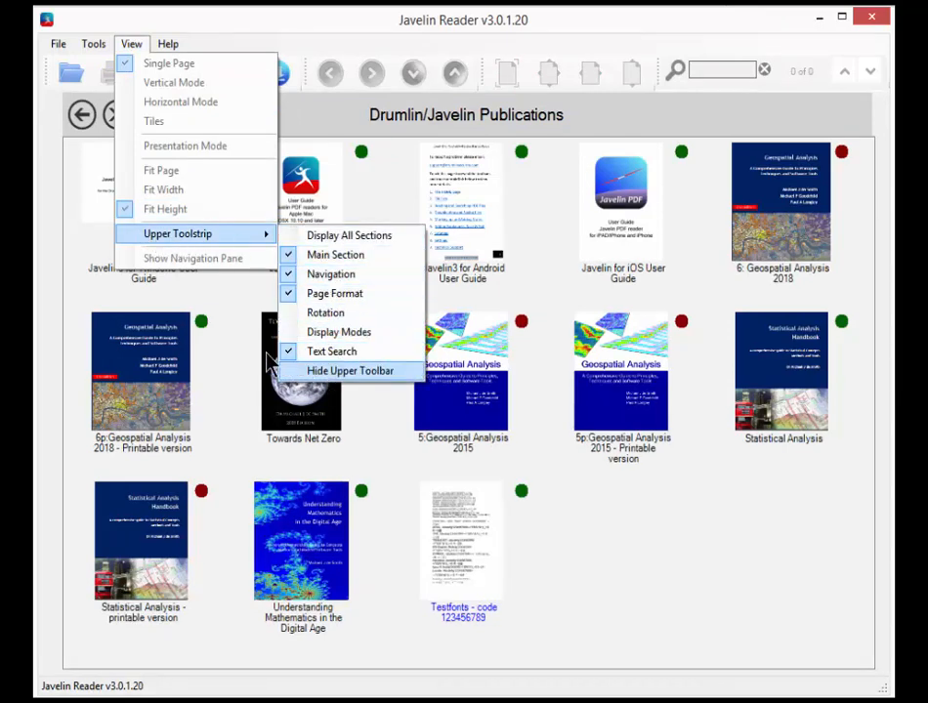
pyautogui.click(93, 43)
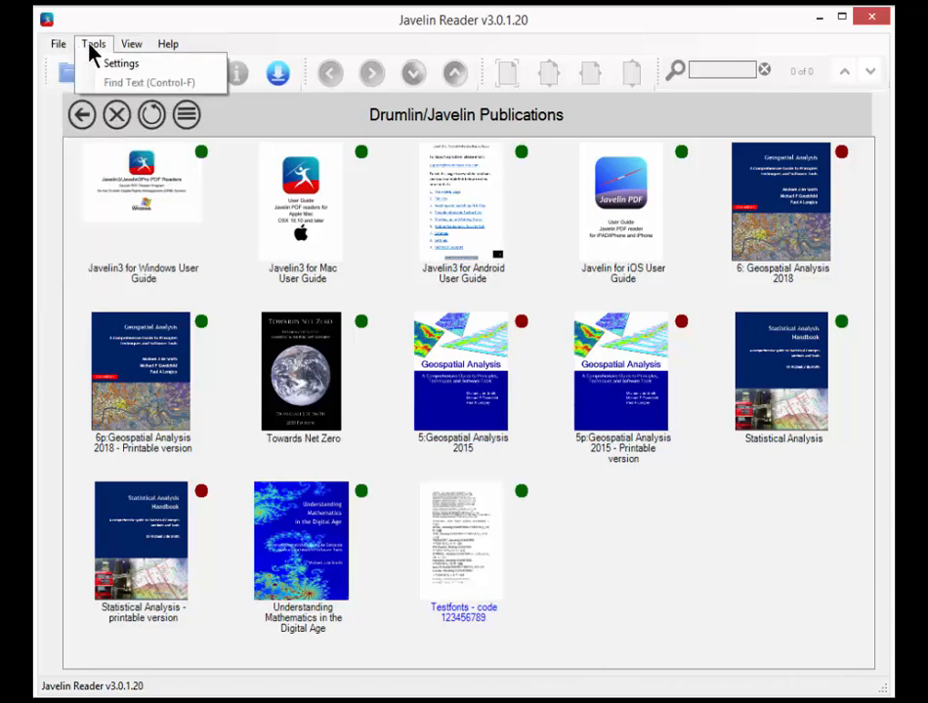
# Open Tools > Settings to view print quality, scaling and font size options
pyautogui.click(121, 63)
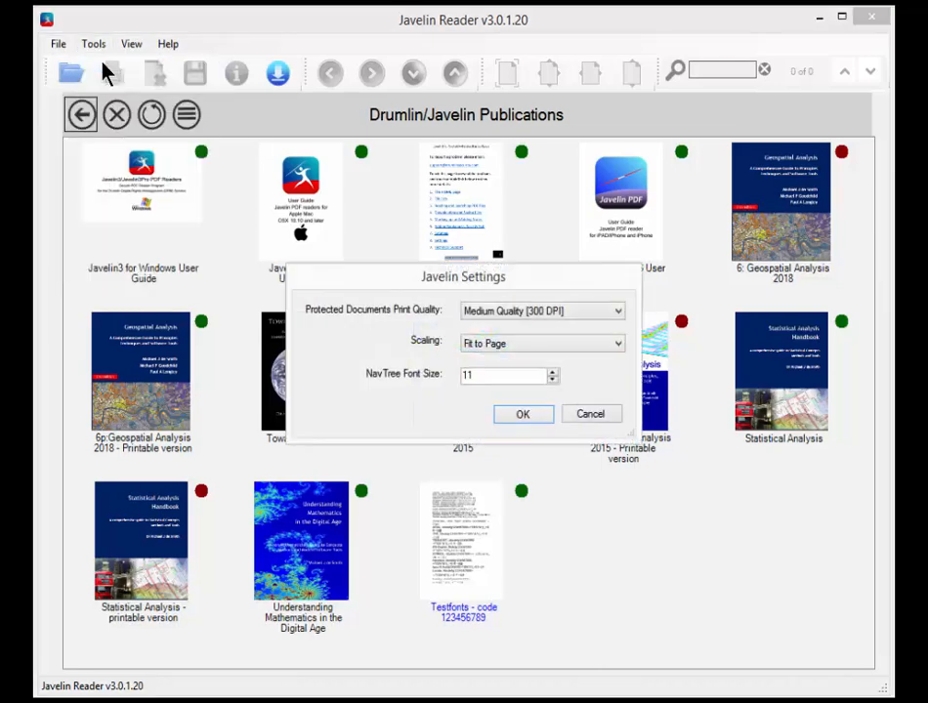
pyautogui.moveTo(298, 298)
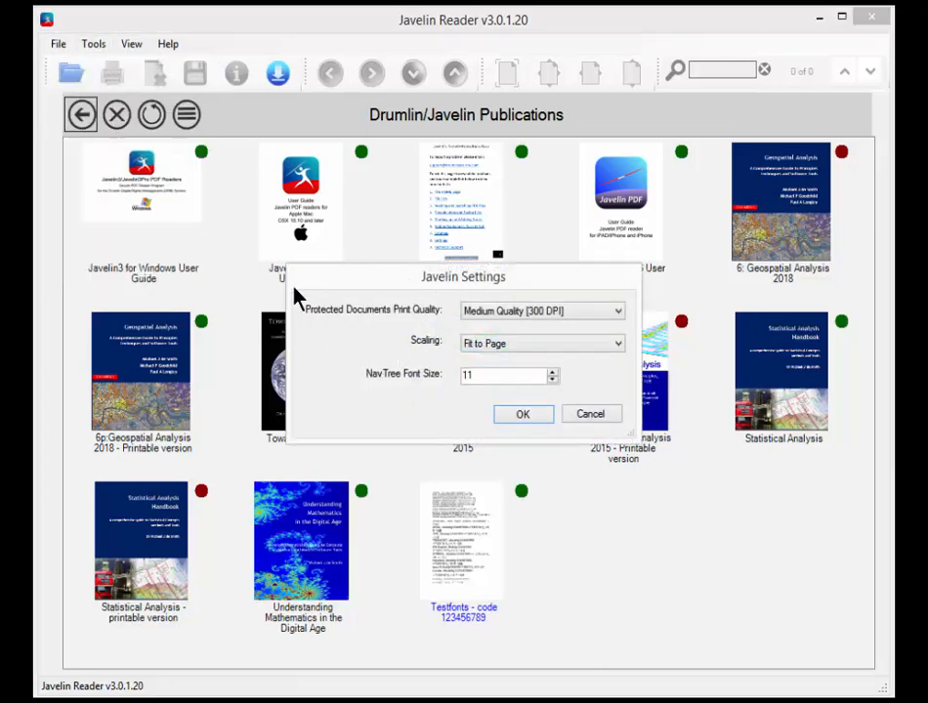
pyautogui.moveTo(440, 356)
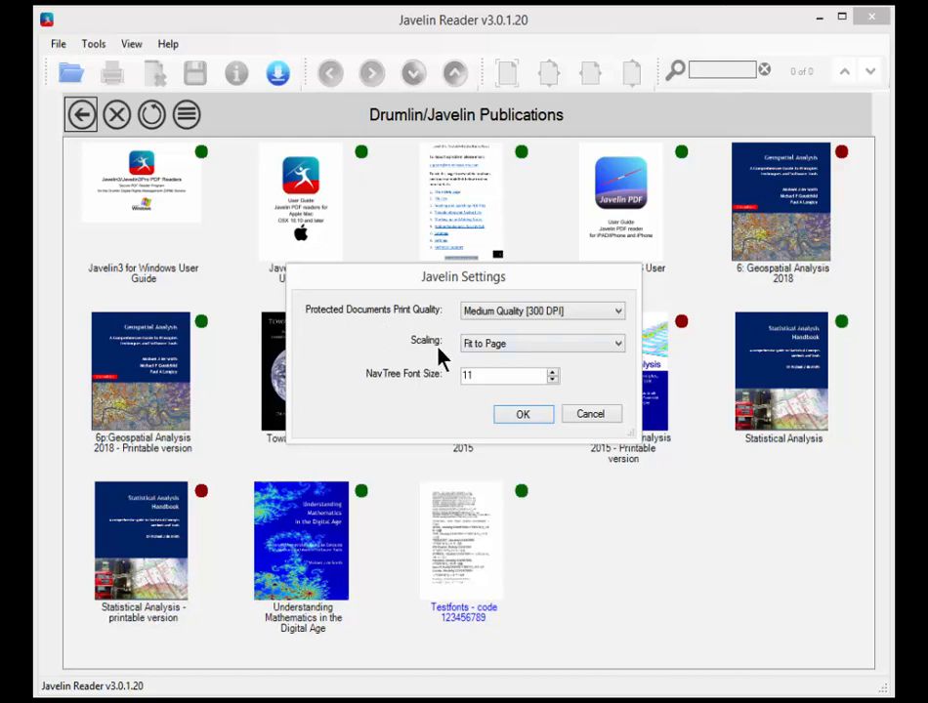
pyautogui.moveTo(425, 374)
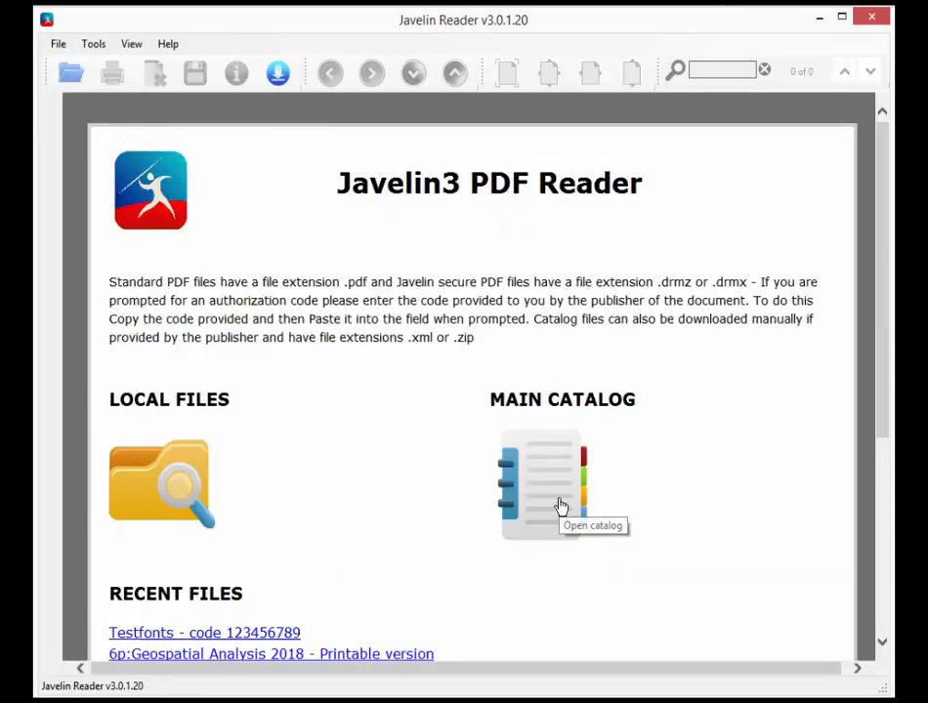
# Open the main catalog and scroll down to Upledger-Barral-D'Ambrogio Institutes
pyautogui.click(542, 483)
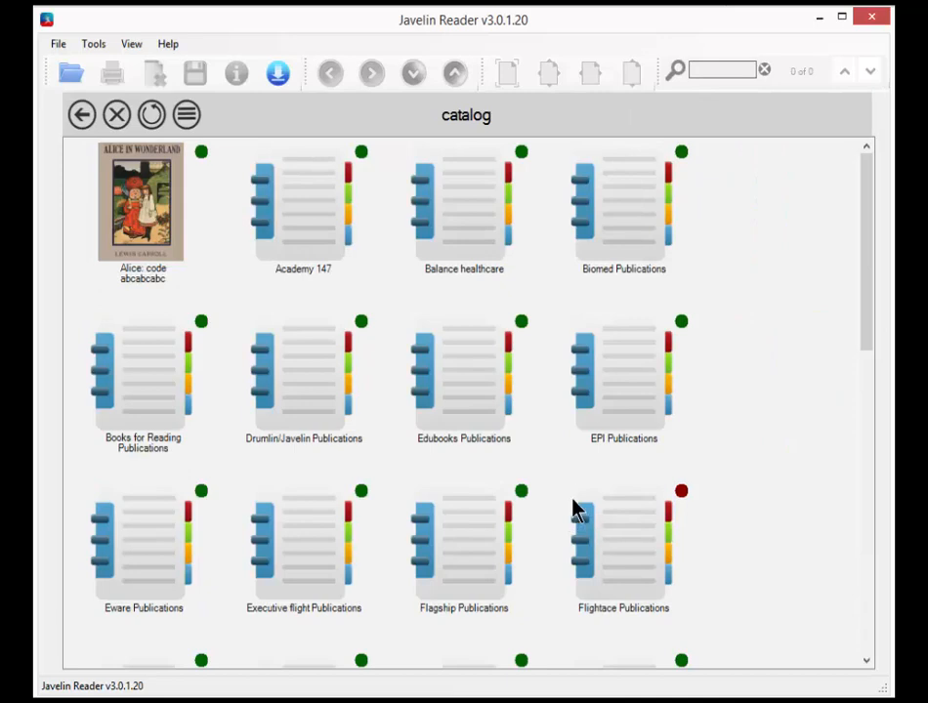
pyautogui.scroll(-3)
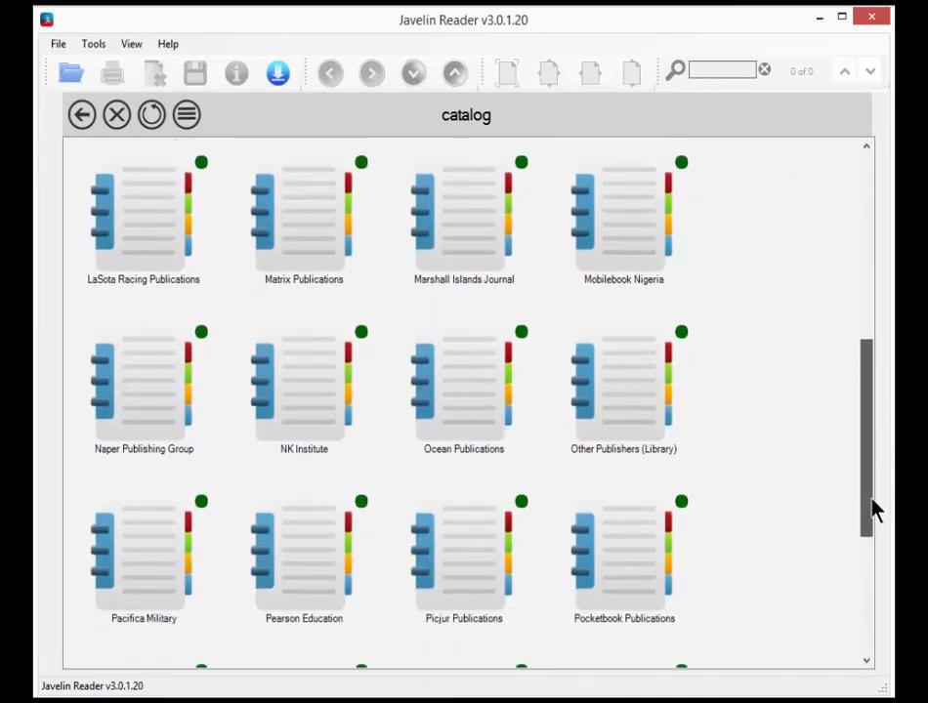
pyautogui.scroll(-3)
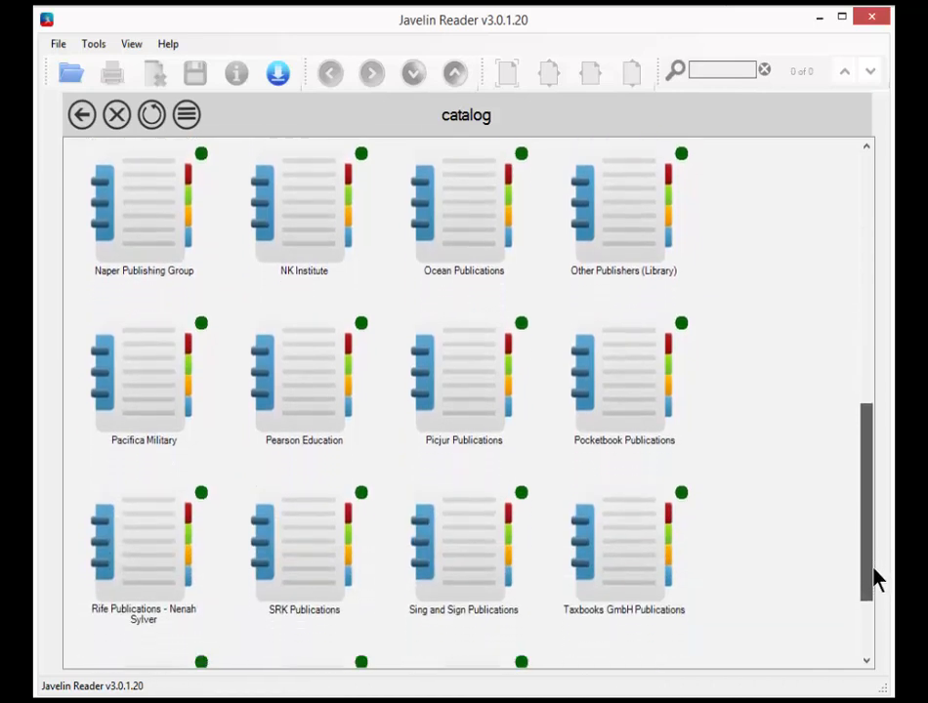
pyautogui.scroll(-3)
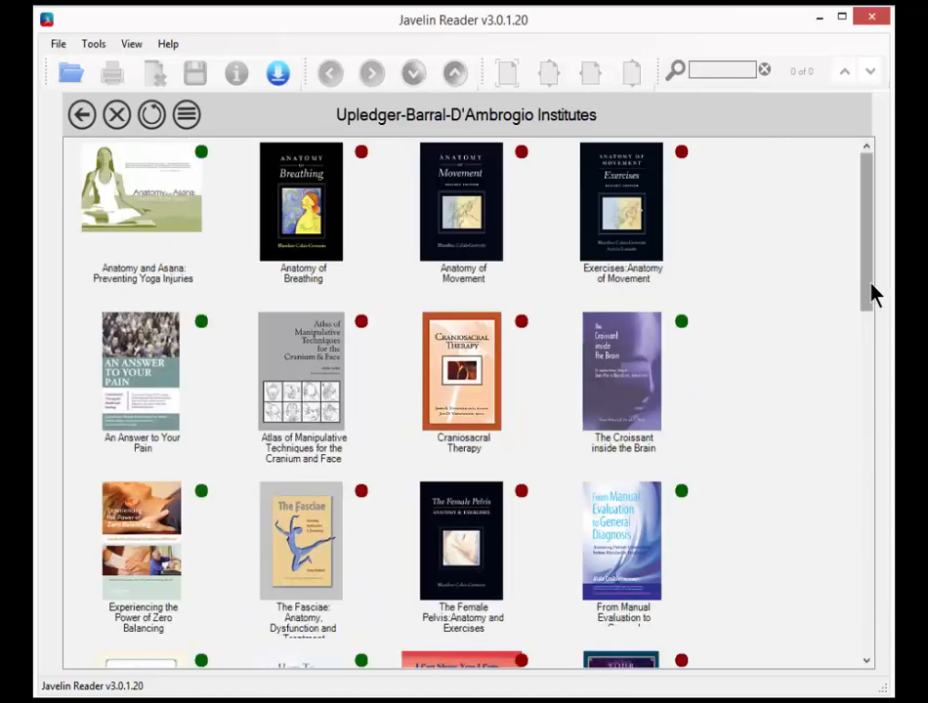
pyautogui.scroll(-3)
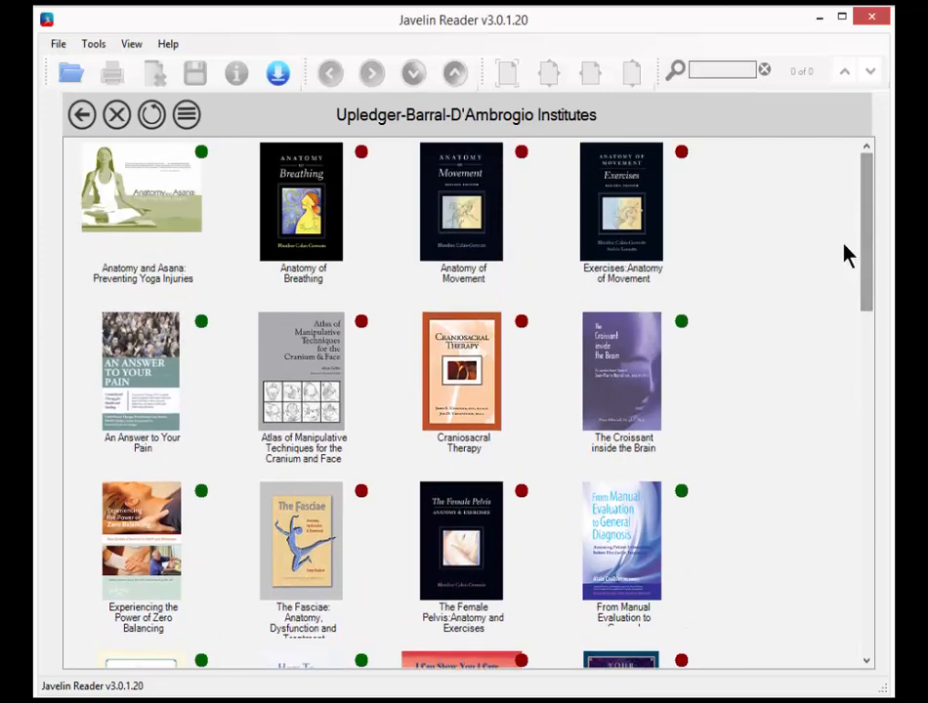
# Try downloading Anatomy of Breathing and dismiss the Not authorized message
pyautogui.doubleClick(301, 201)
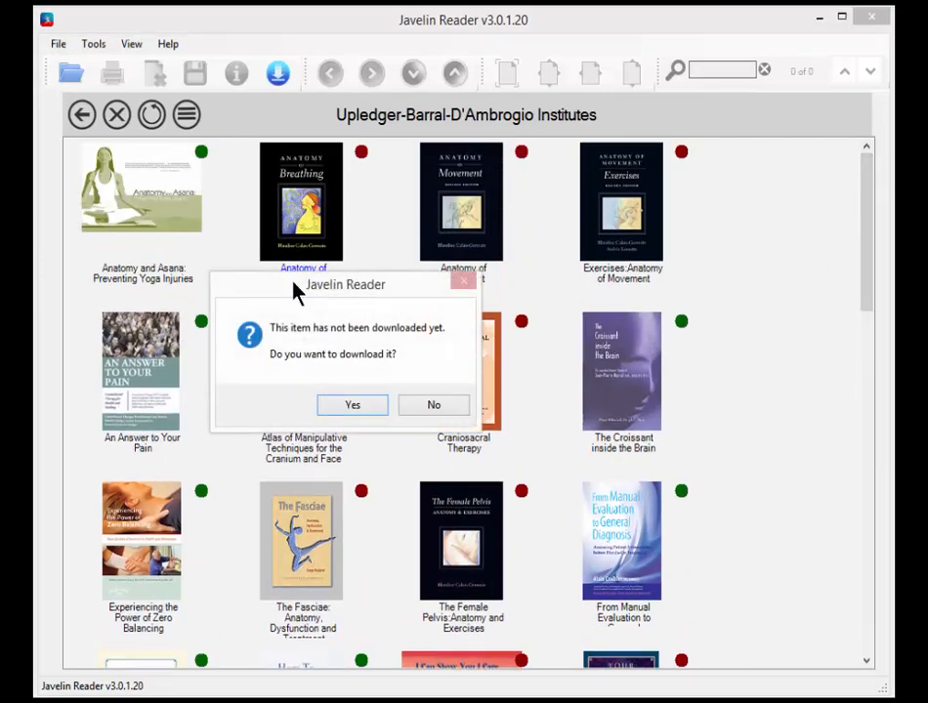
pyautogui.click(352, 404)
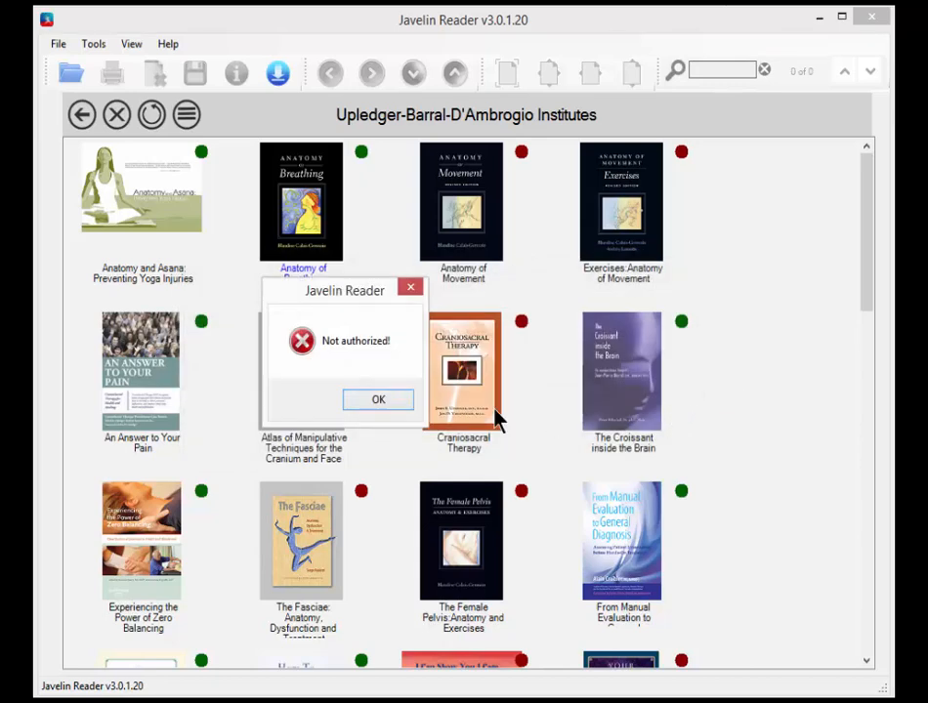
pyautogui.click(378, 399)
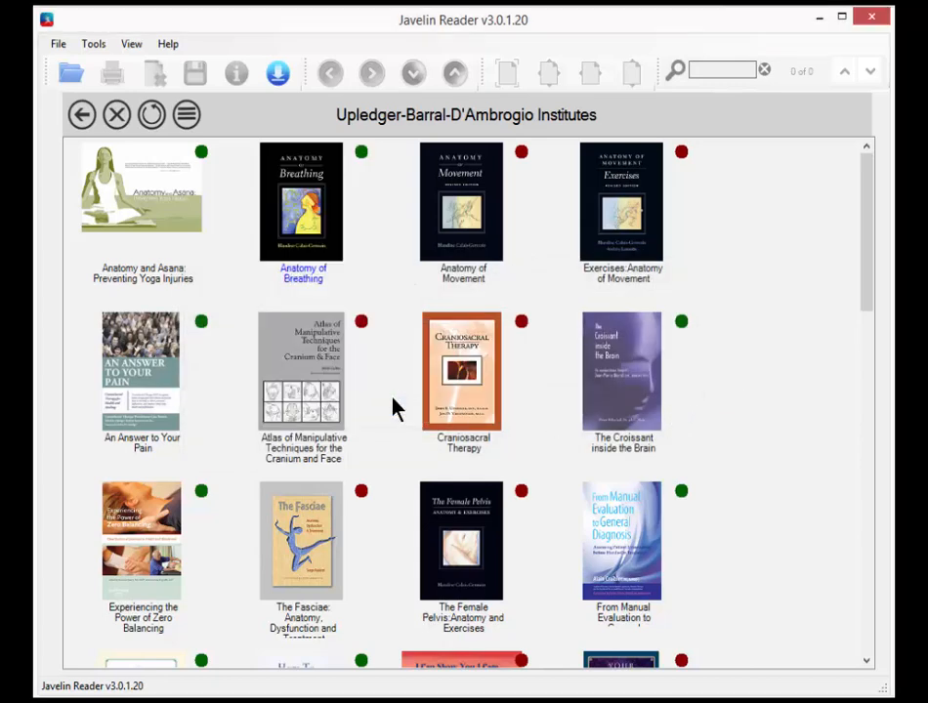
pyautogui.moveTo(352, 117)
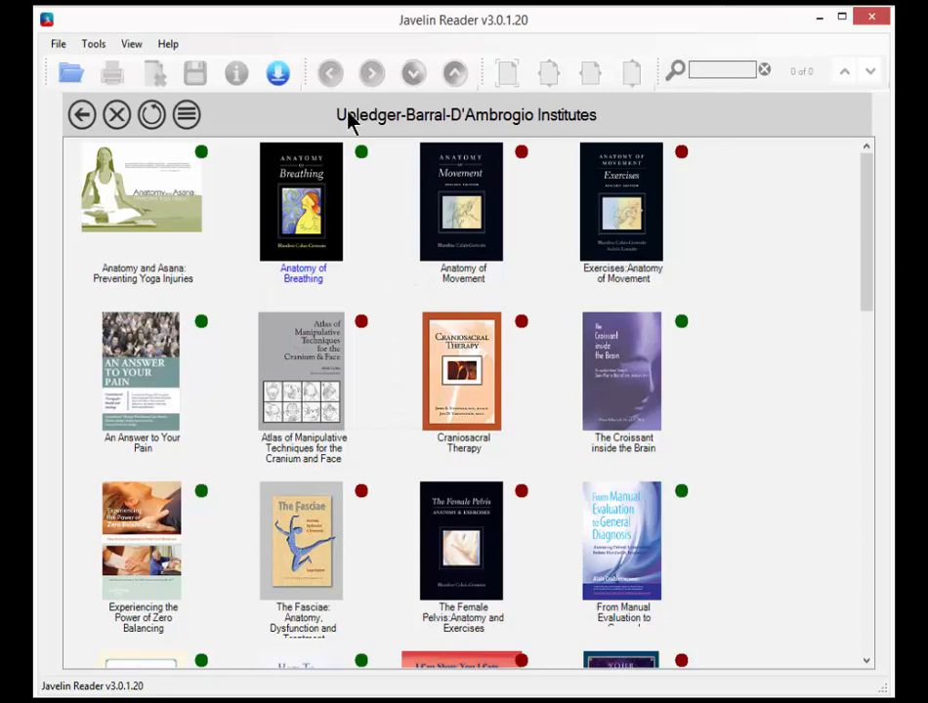
pyautogui.moveTo(116, 114)
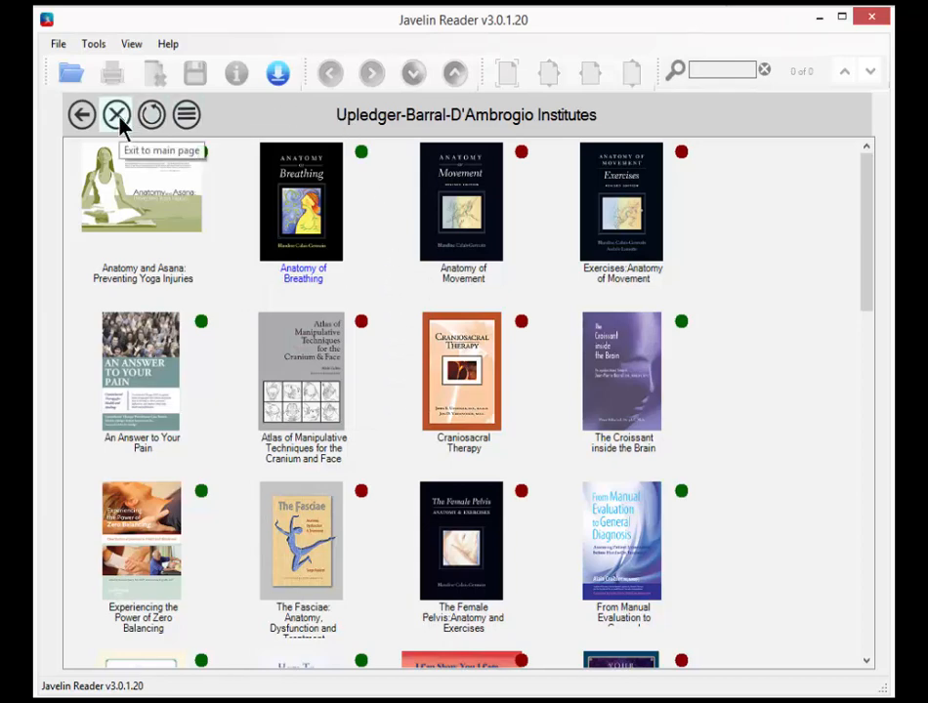
# Exit the Institutes catalog to the main page and open the File menu
pyautogui.click(116, 115)
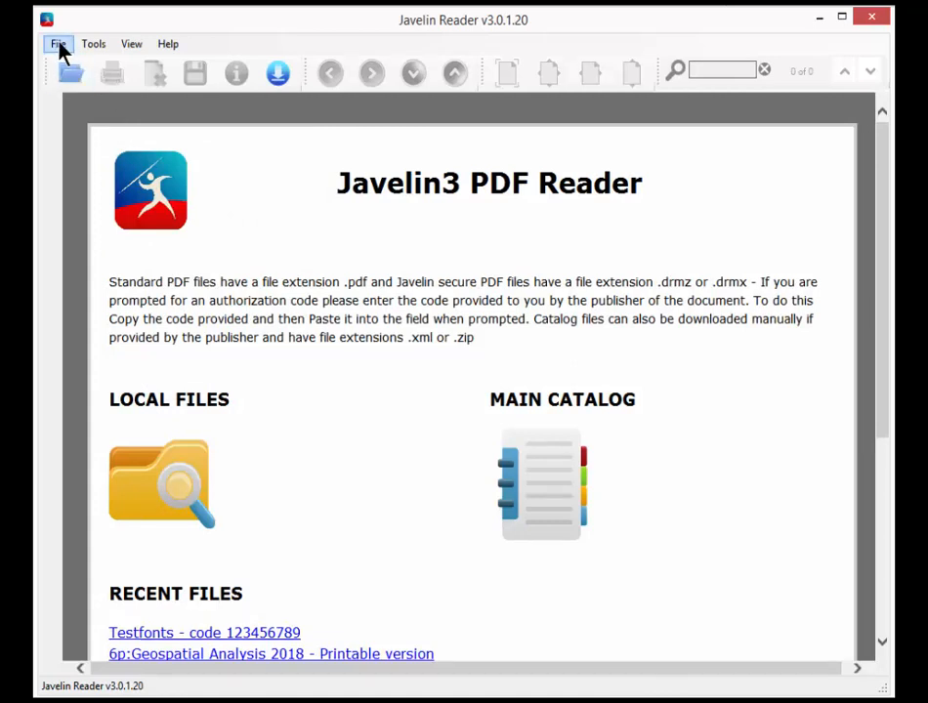
pyautogui.click(56, 44)
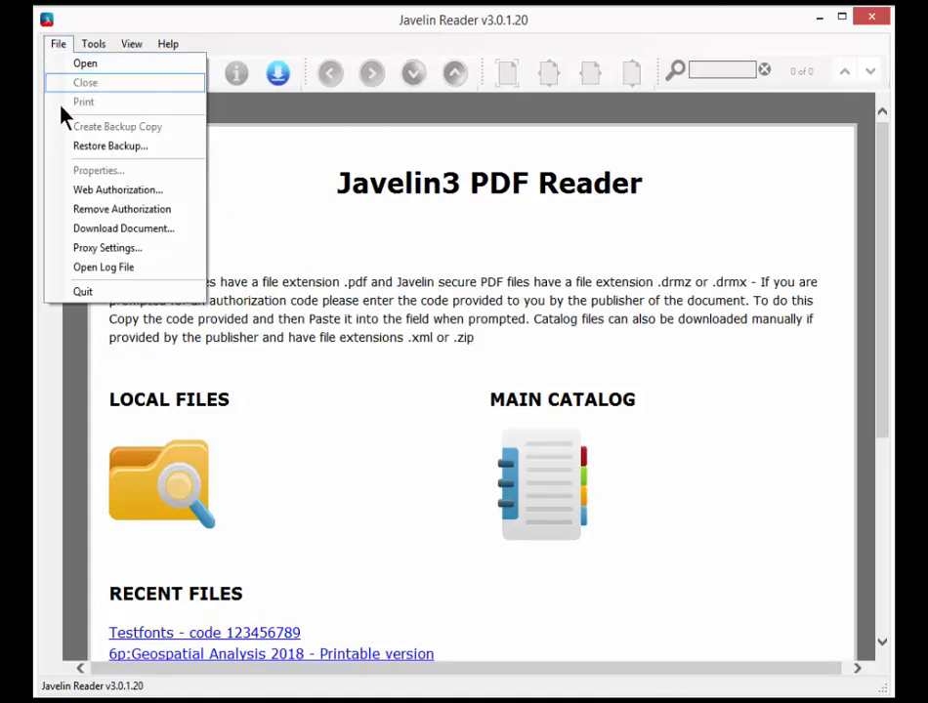